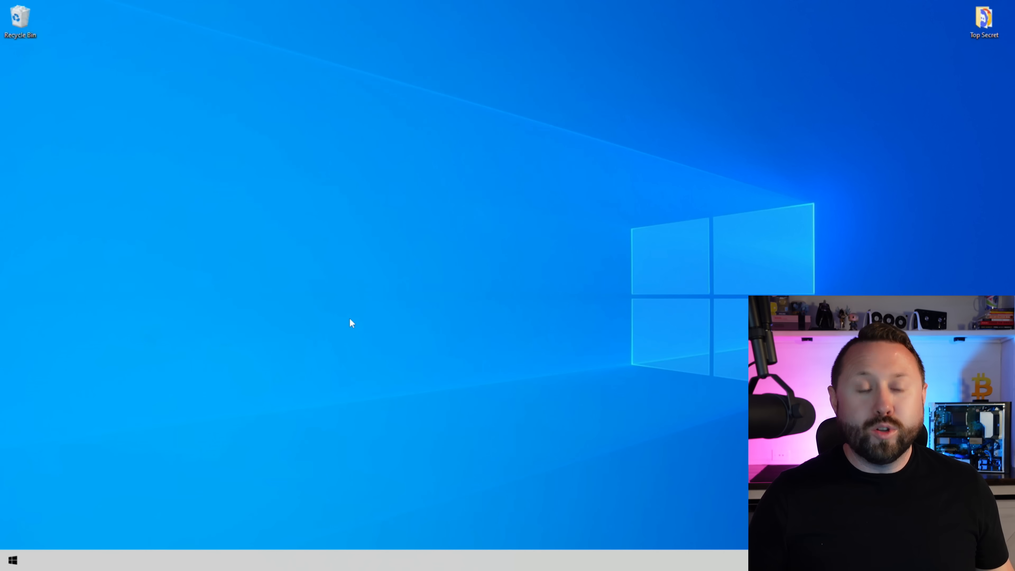
# Step: Search Windows for "screen saver" to reach the Screen Saver Settings
pyautogui.click(12, 560)
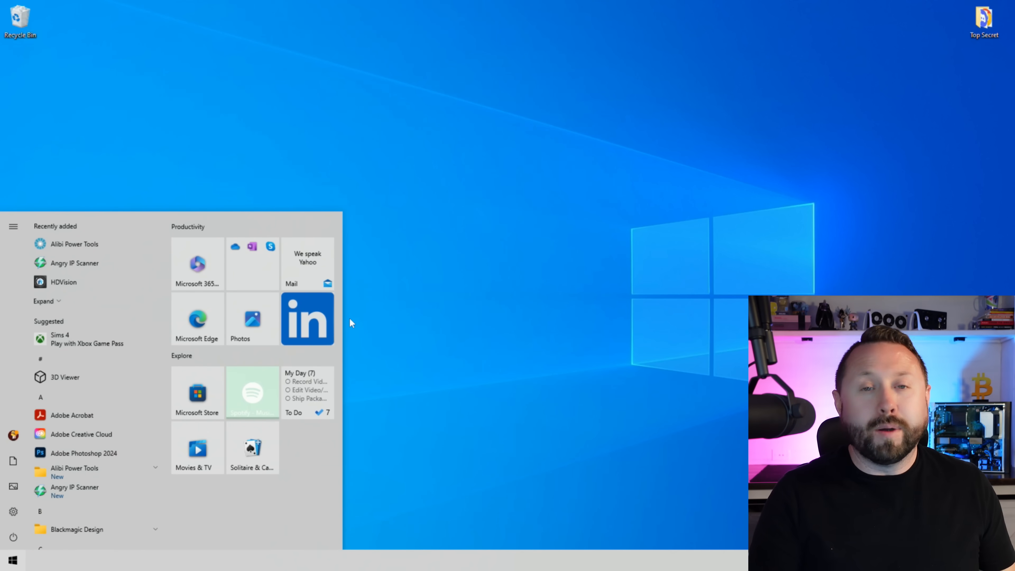
pyautogui.write('scree')
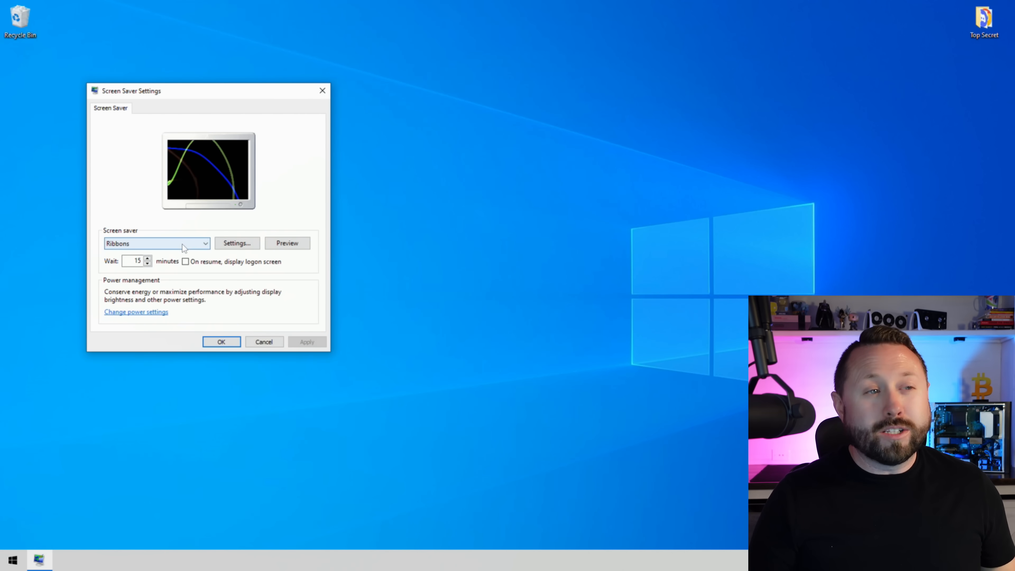
# Step: Set the screen saver to (None) and go on to Change power settings
pyautogui.click(205, 243)
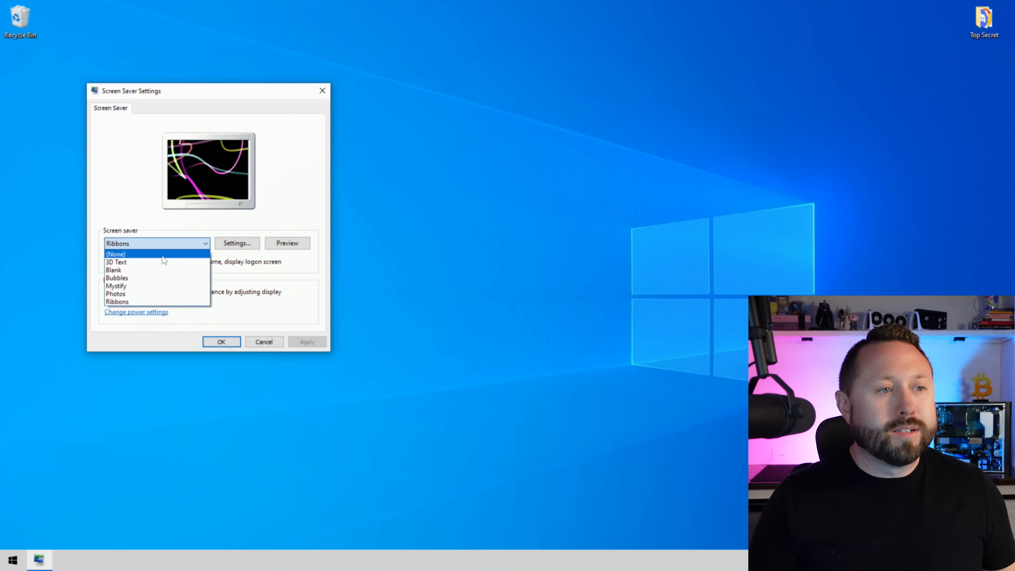
pyautogui.click(115, 253)
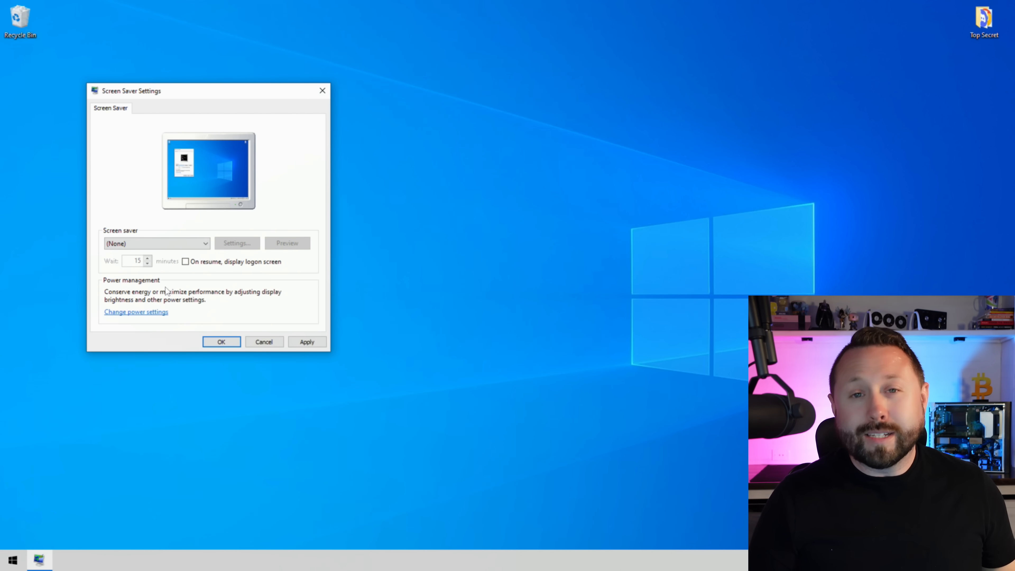
pyautogui.moveTo(144, 318)
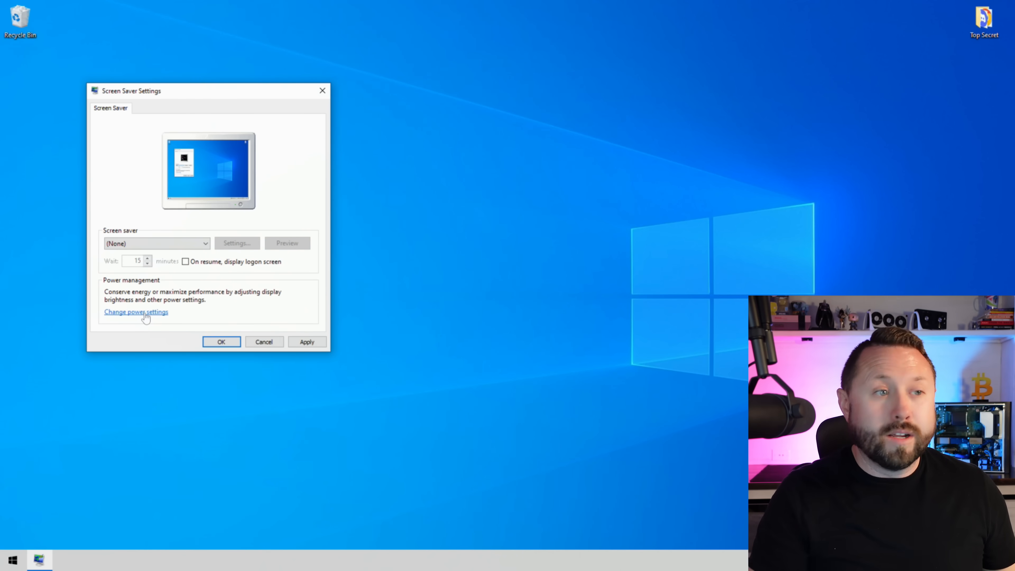
pyautogui.click(136, 311)
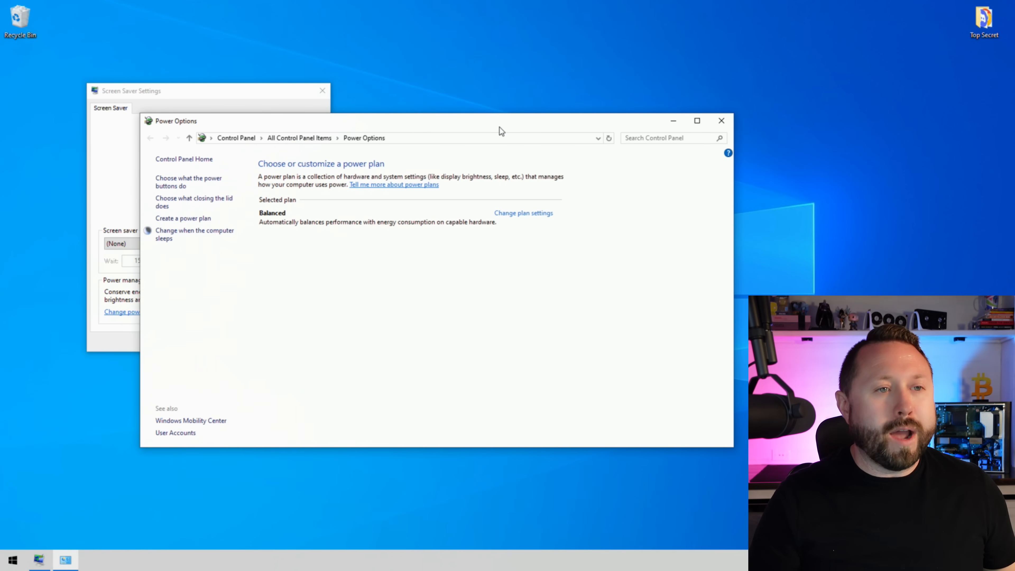
pyautogui.moveTo(523, 213)
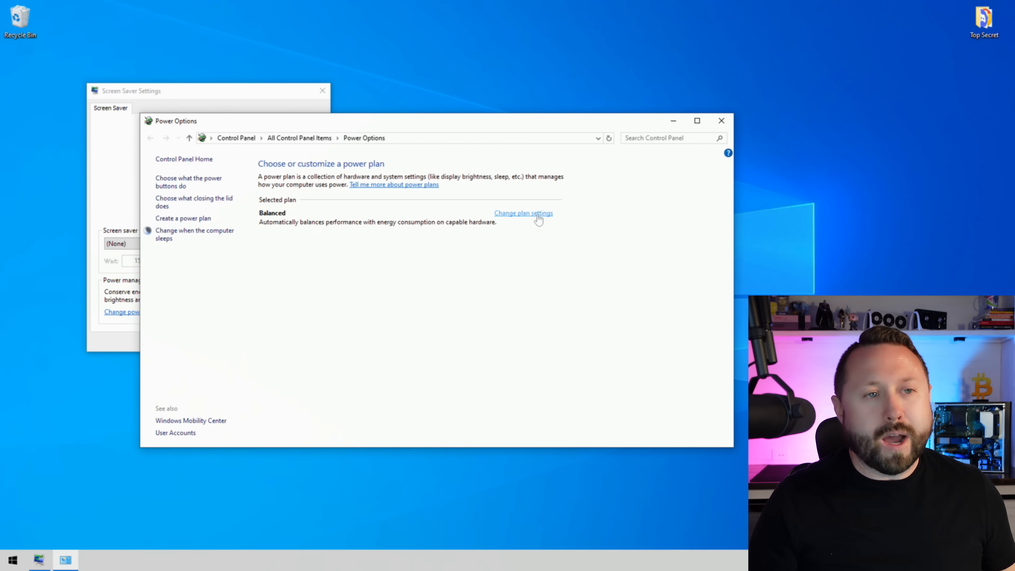
# Step: Set the Balanced plan's display and sleep timeouts to Never, save, and close Power Options
pyautogui.click(523, 213)
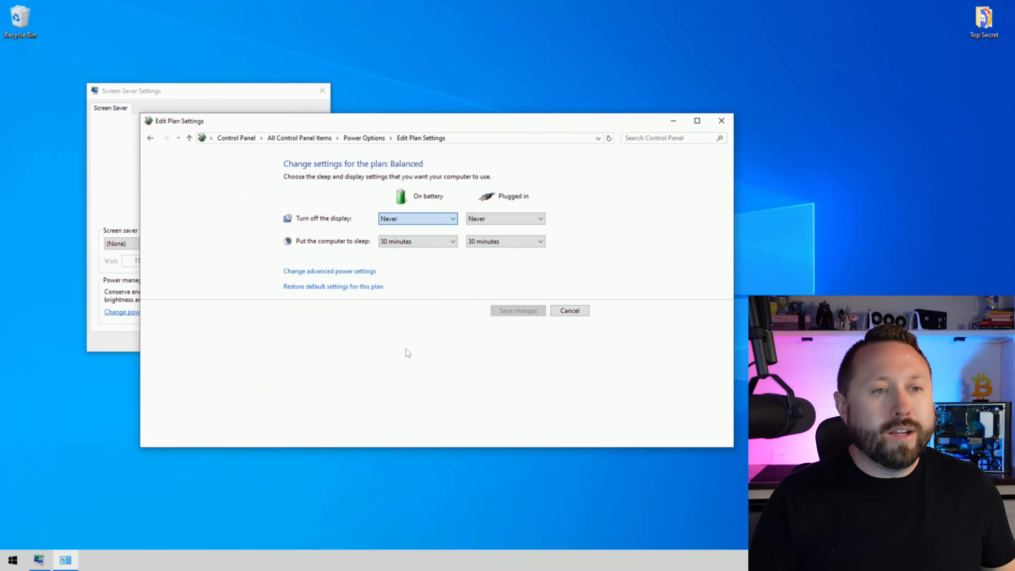
pyautogui.click(417, 241)
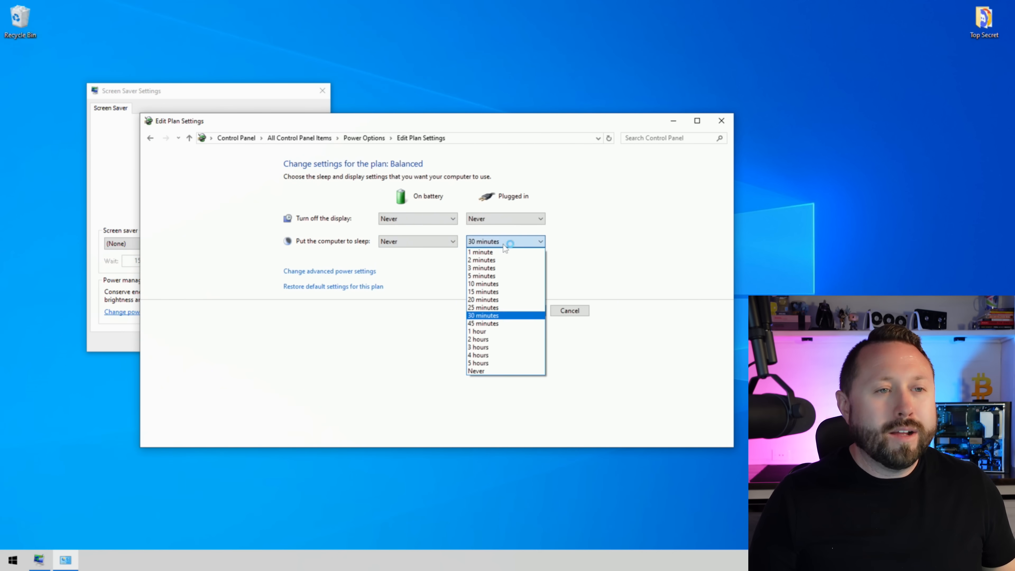
pyautogui.click(477, 371)
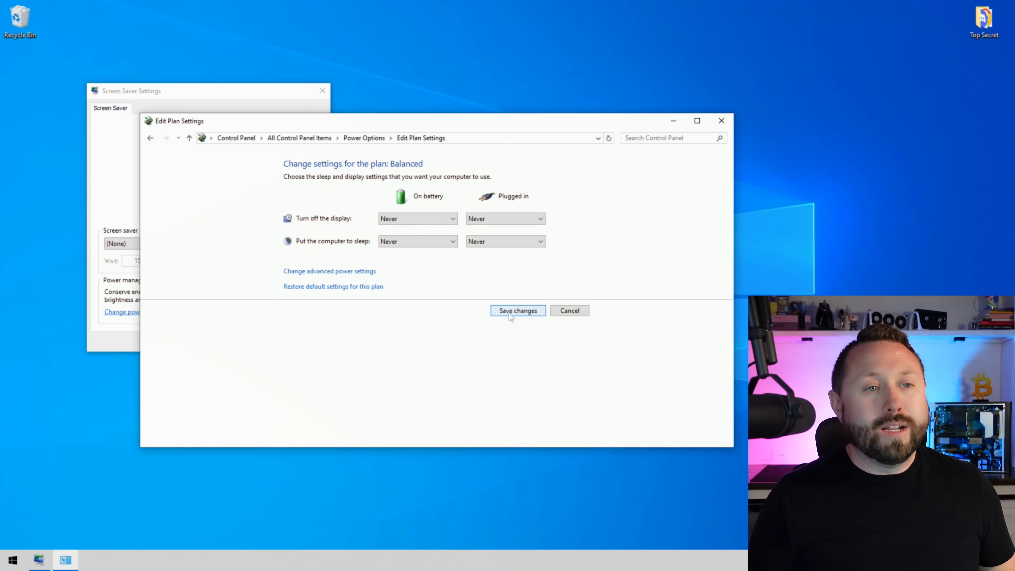
pyautogui.click(518, 311)
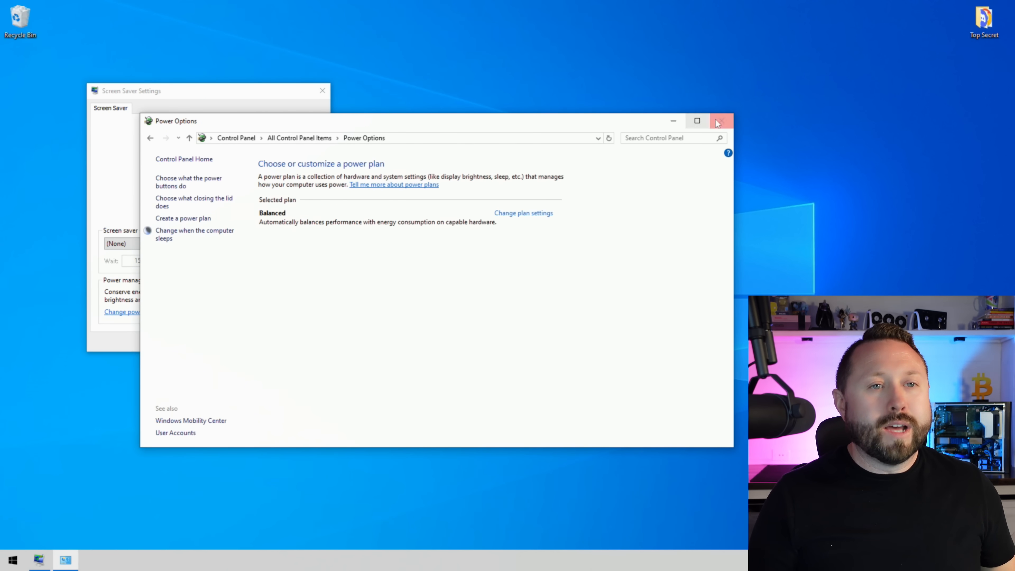
pyautogui.click(721, 121)
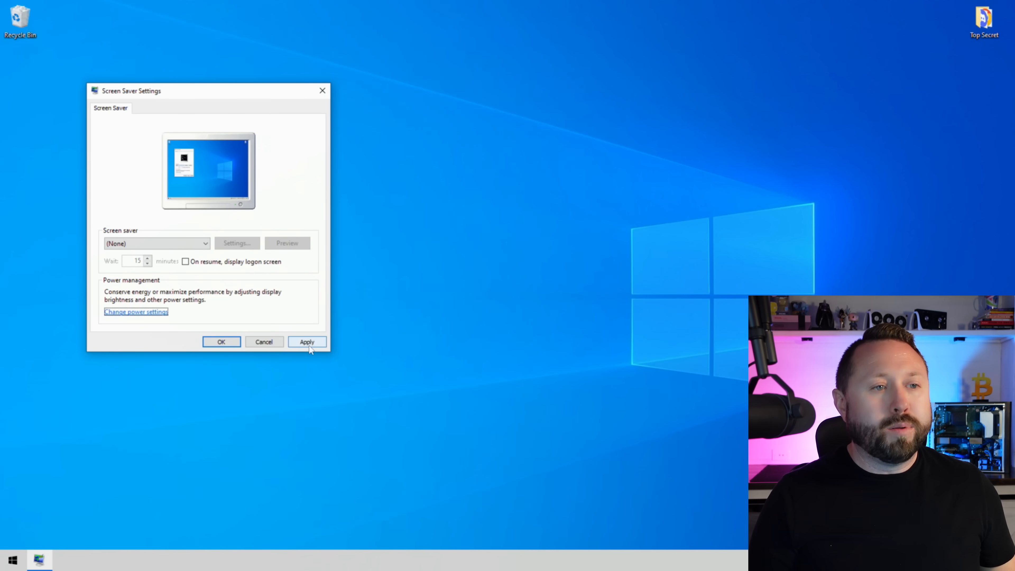
pyautogui.click(91, 560)
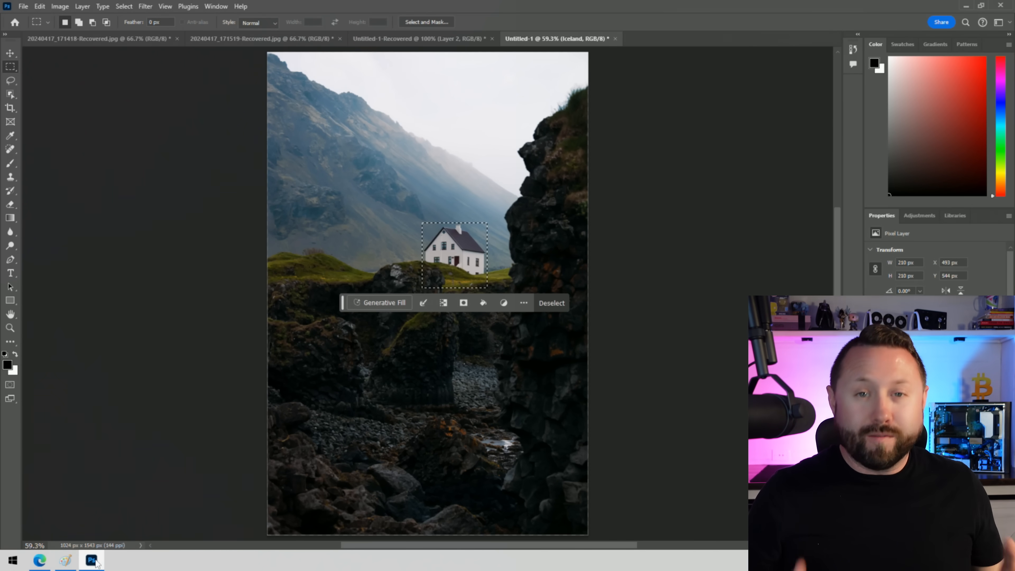
pyautogui.moveTo(343, 367)
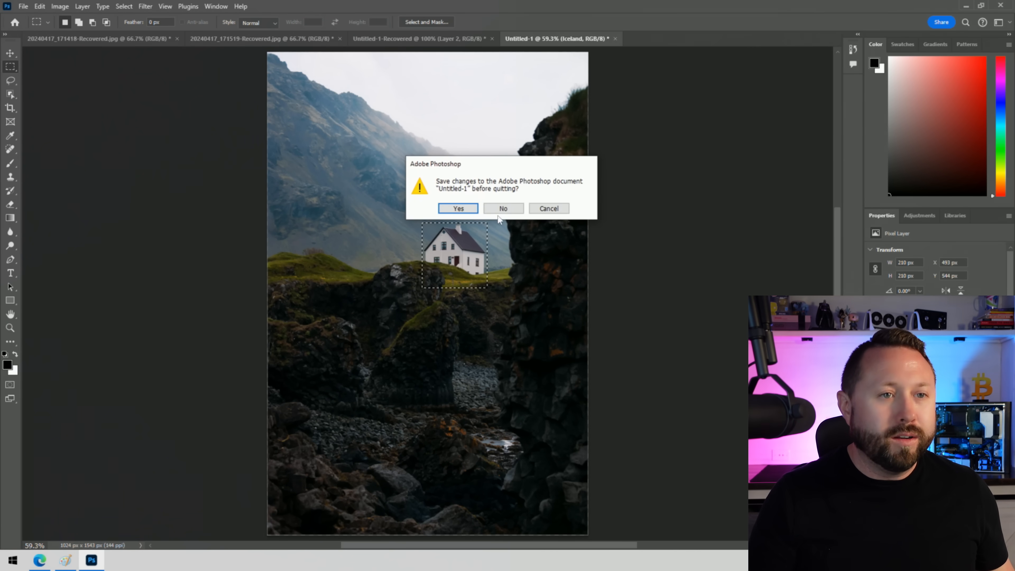
# Step: Answer No to saving Untitled-1, Untitled-1-Recovered and the recovered JPG as Photoshop quits
pyautogui.click(503, 208)
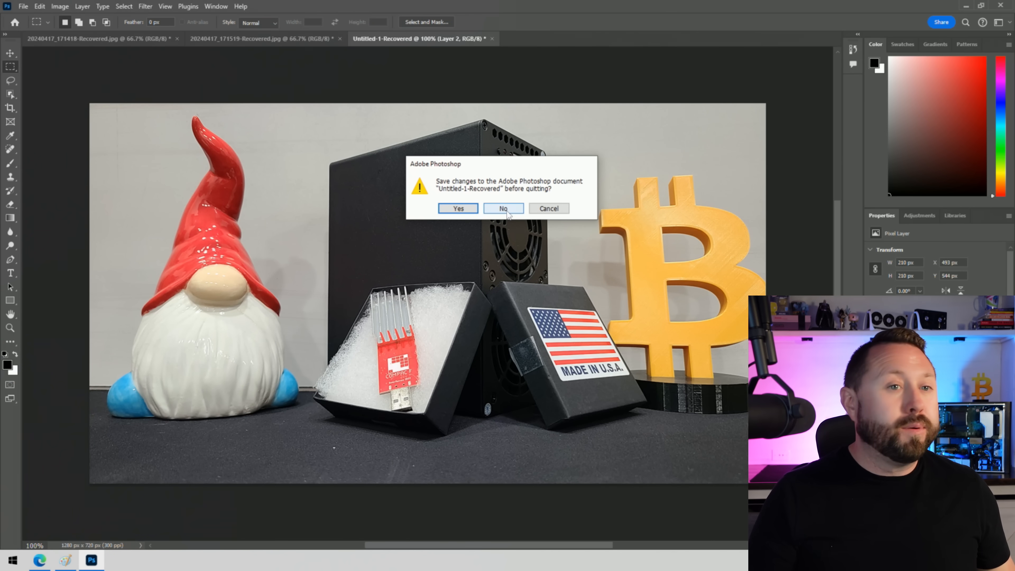
pyautogui.click(503, 208)
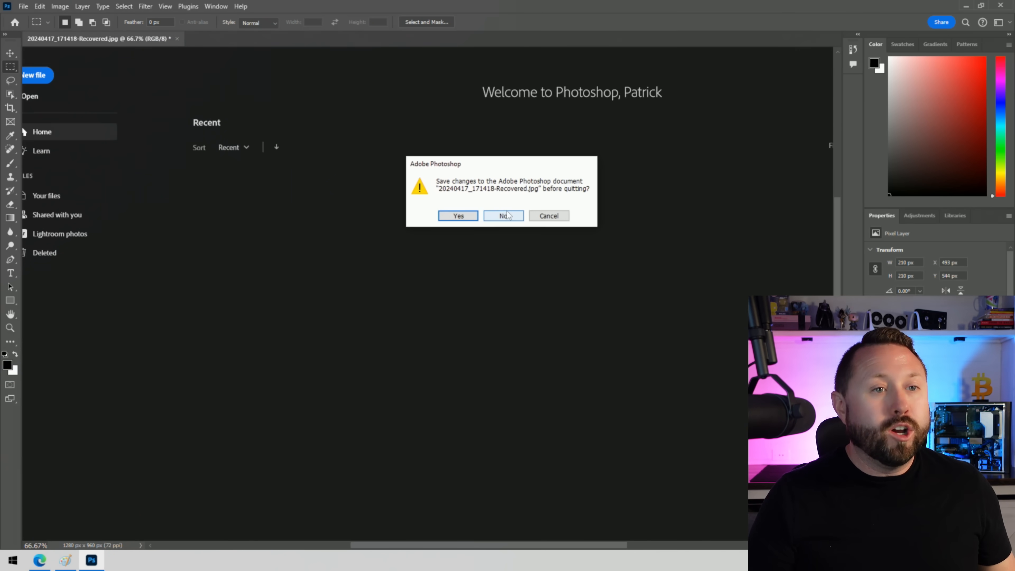
pyautogui.click(502, 216)
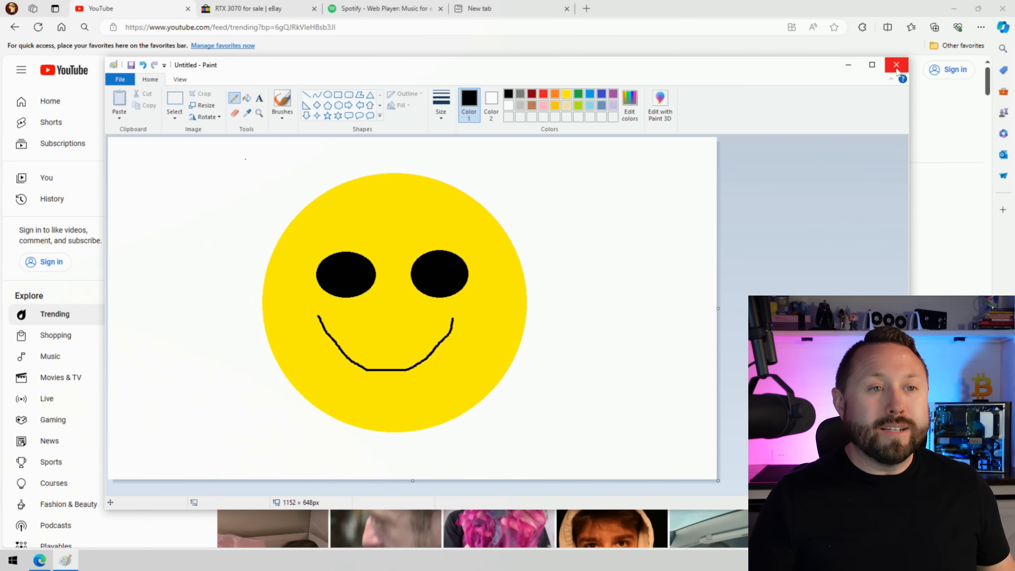
# Step: Close Paint choosing Don't Save for the smiley drawing, then close the YouTube browser window
pyautogui.click(897, 65)
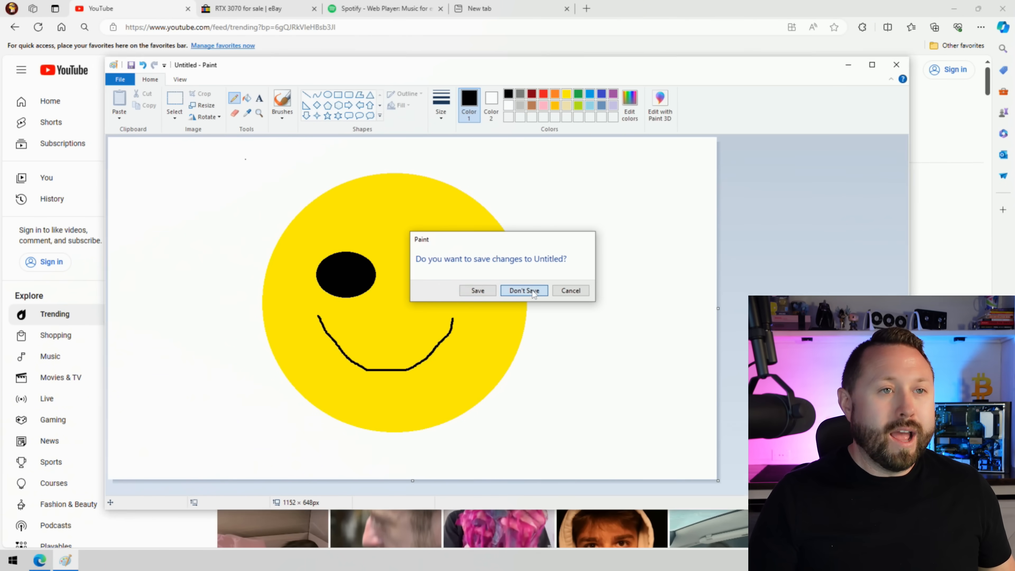
pyautogui.click(524, 291)
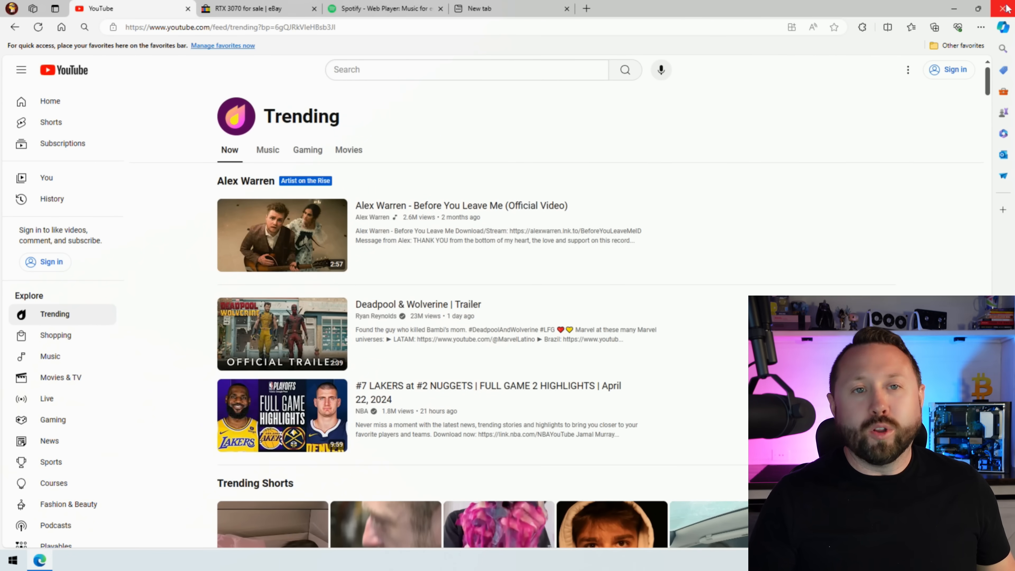
pyautogui.click(1007, 8)
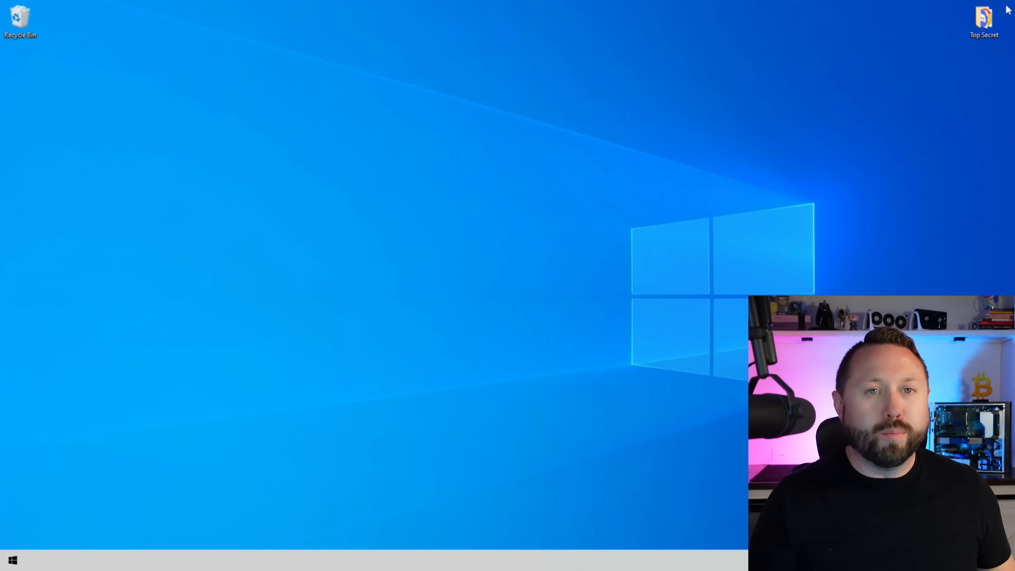
pyautogui.moveTo(453, 338)
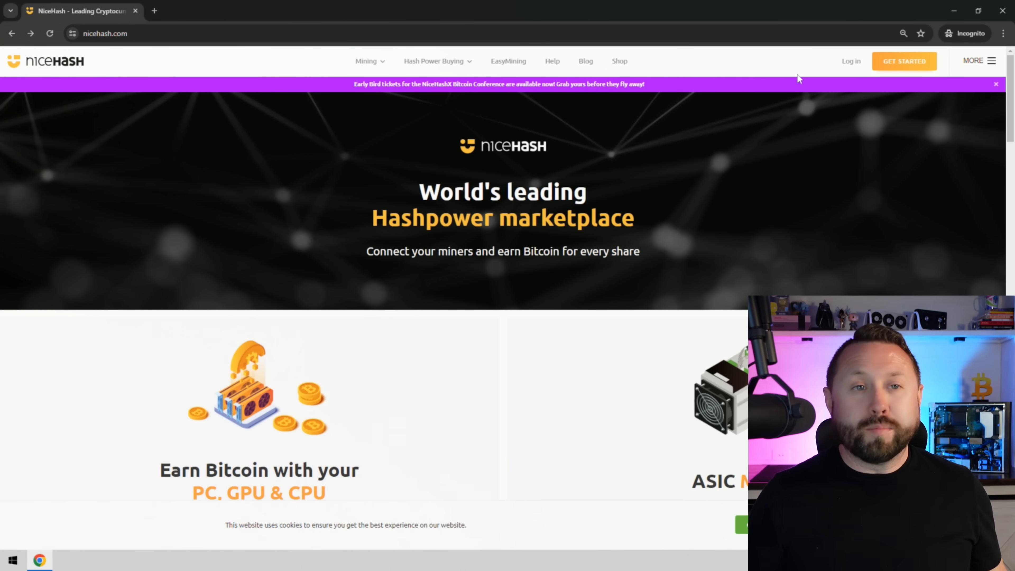
# Step: Use GET STARTED on the NiceHash homepage to reach the signed-in dashboard
pyautogui.click(904, 61)
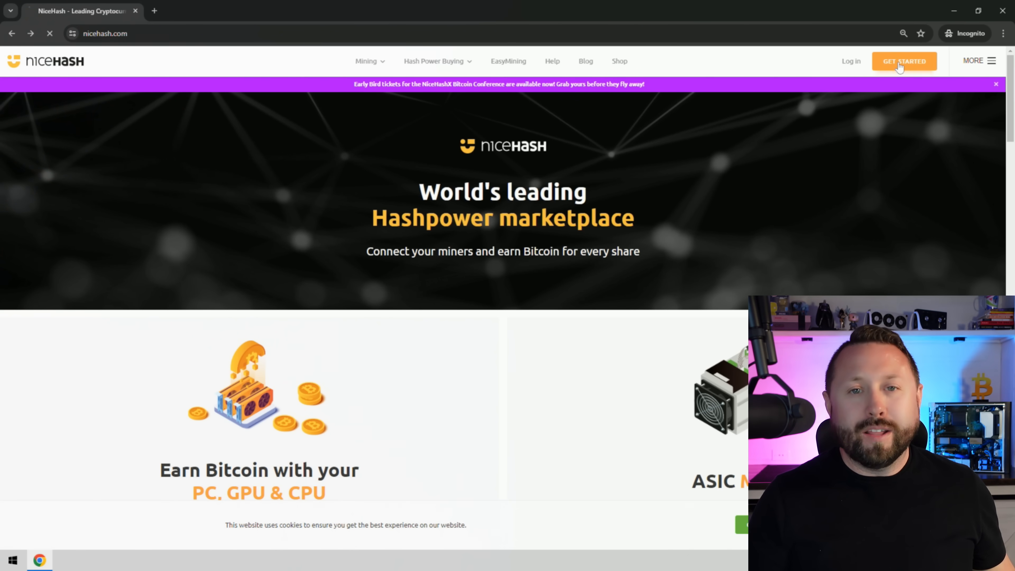
pyautogui.click(904, 60)
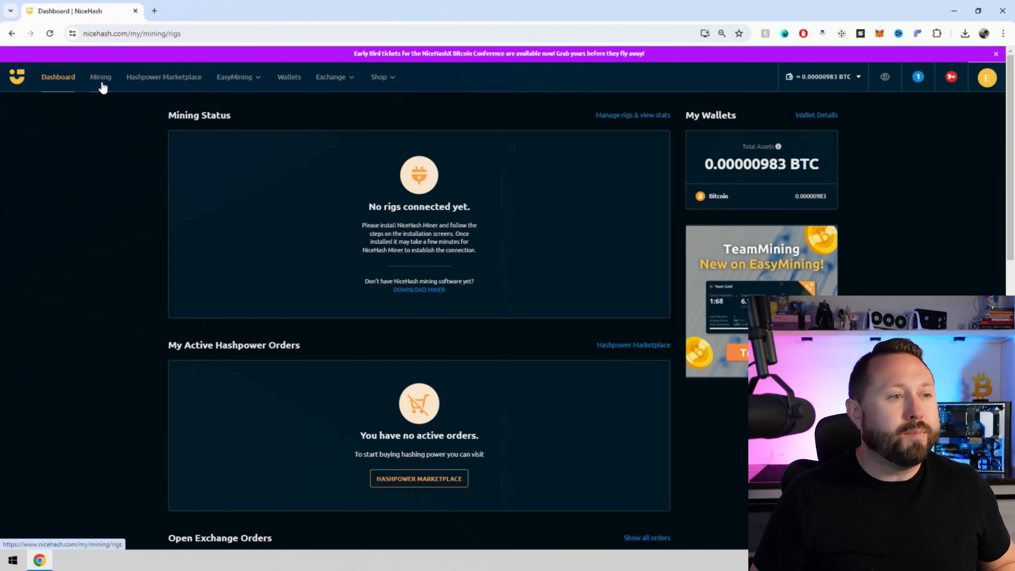
# Step: Go to Mining, choose Download Miner or Add ASIC, and pick the NiceHash Miner option
pyautogui.click(100, 76)
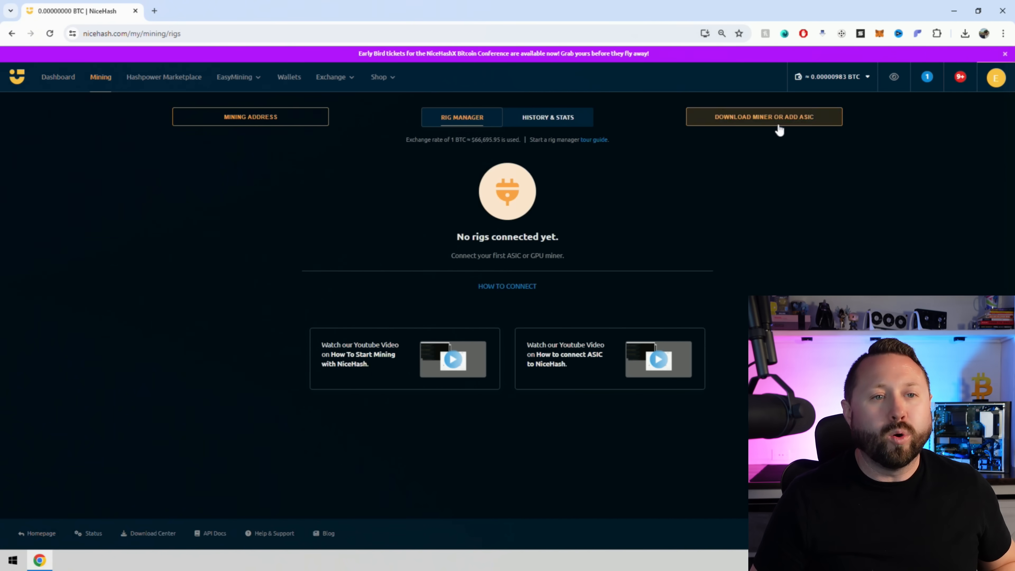
pyautogui.click(764, 116)
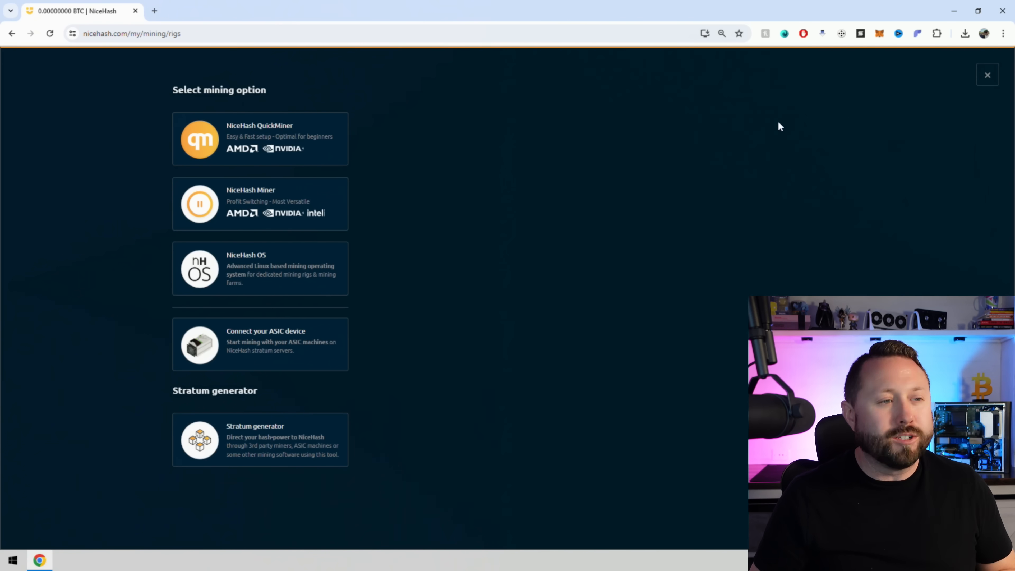
pyautogui.moveTo(285, 214)
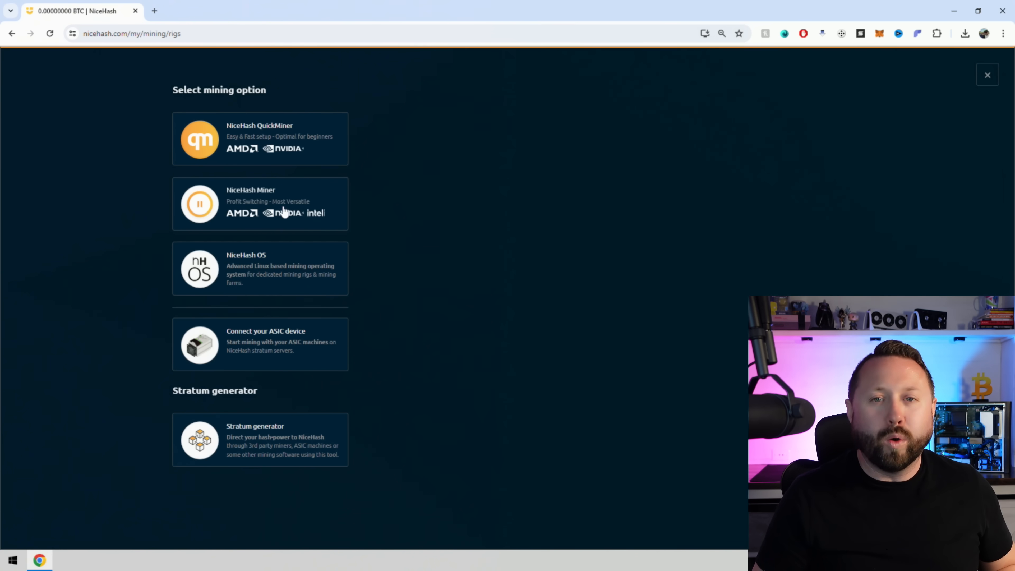
pyautogui.click(259, 204)
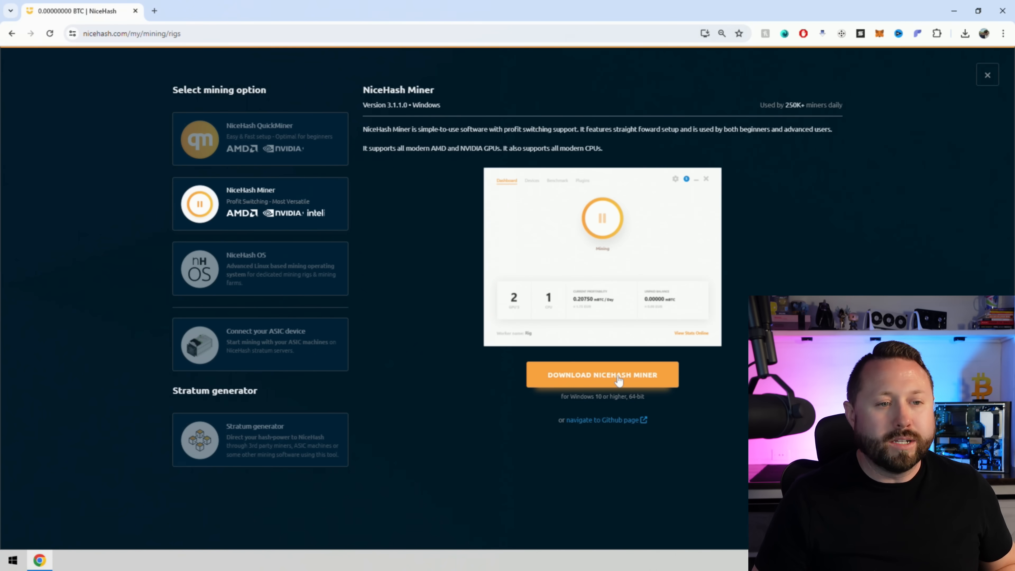
# Step: Download NiceHash Miner and run nhm_windows_3.1.1.0.exe from Chrome's downloads list
pyautogui.click(602, 374)
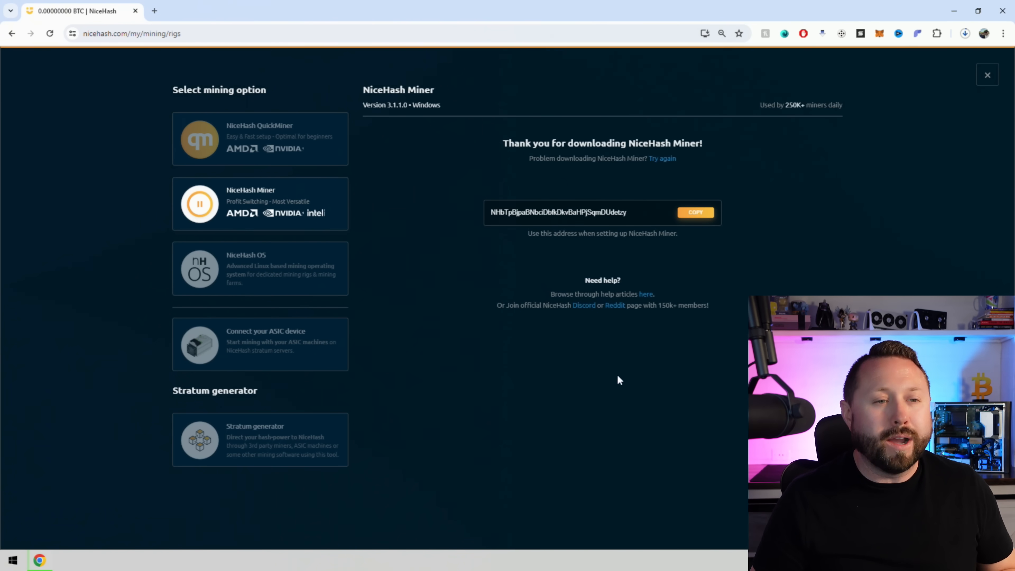
pyautogui.moveTo(524, 214)
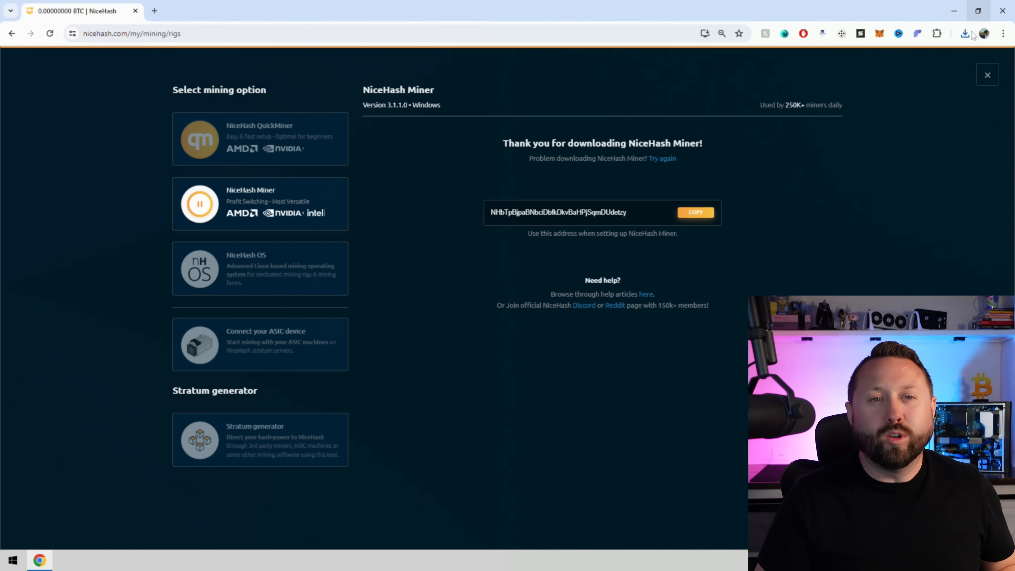
pyautogui.click(964, 33)
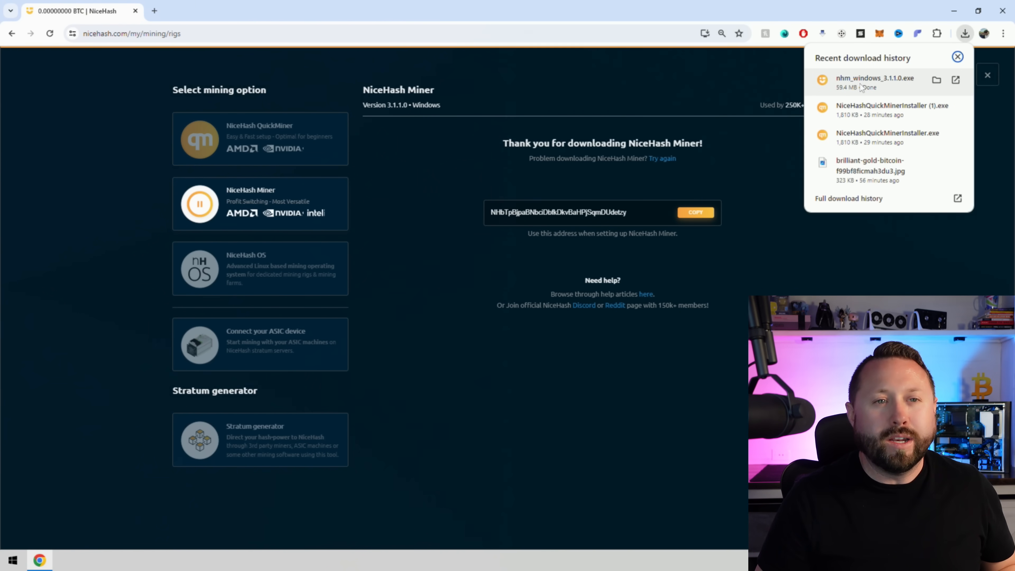
pyautogui.click(958, 57)
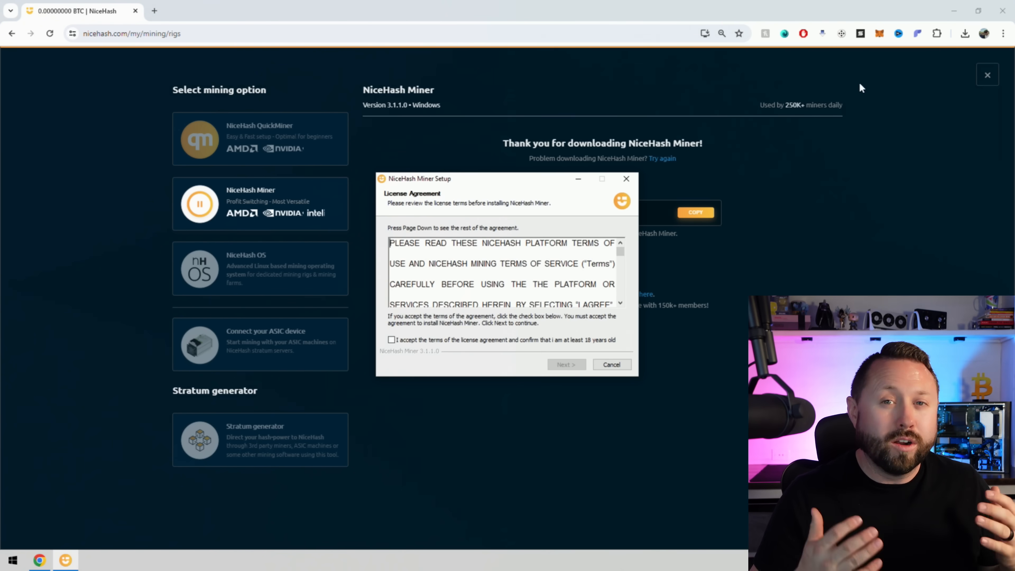
pyautogui.moveTo(492, 356)
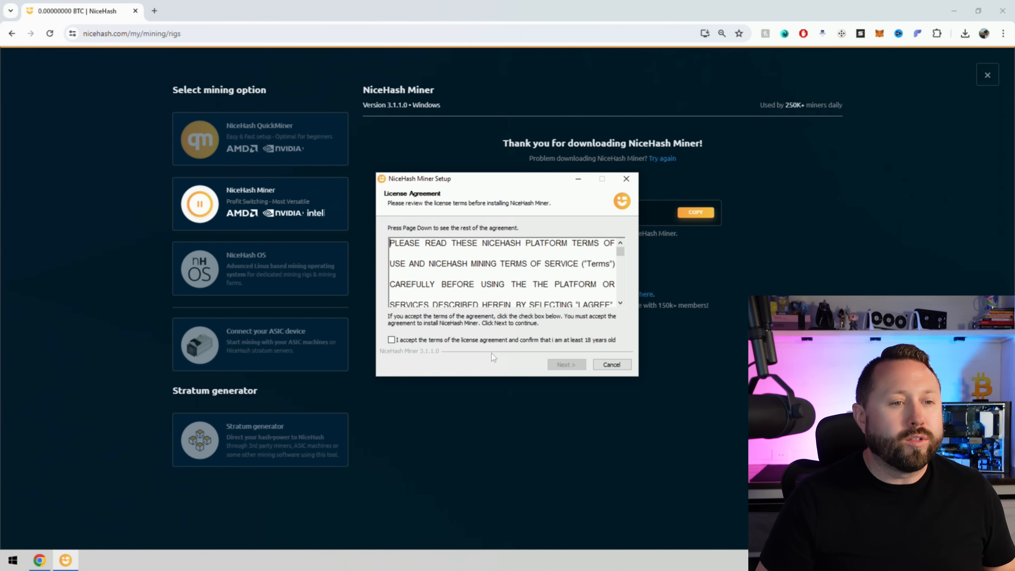
# Step: Tick the license agreement checkbox and proceed with Next to install NiceHash Miner
pyautogui.click(392, 339)
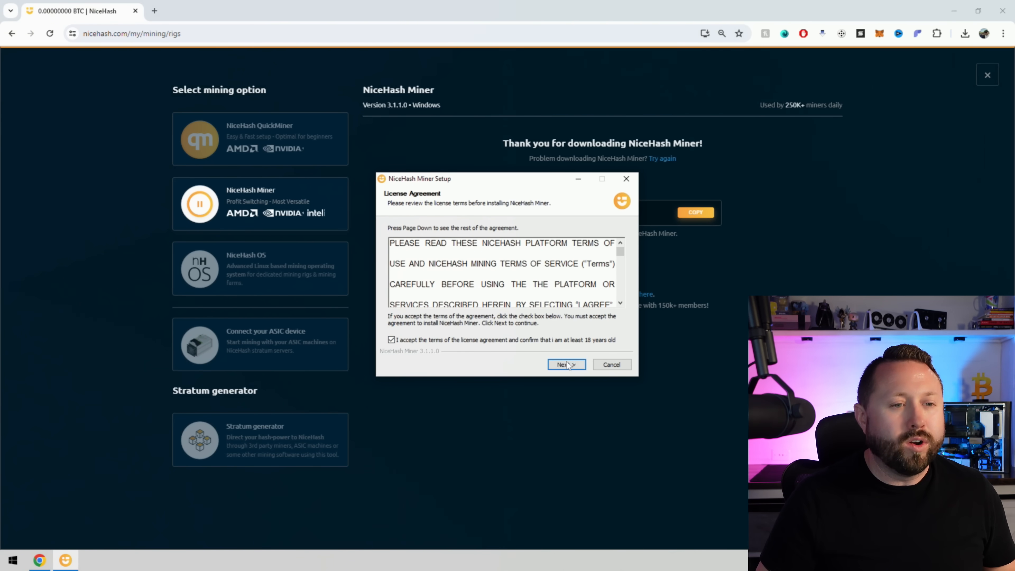
pyautogui.click(565, 364)
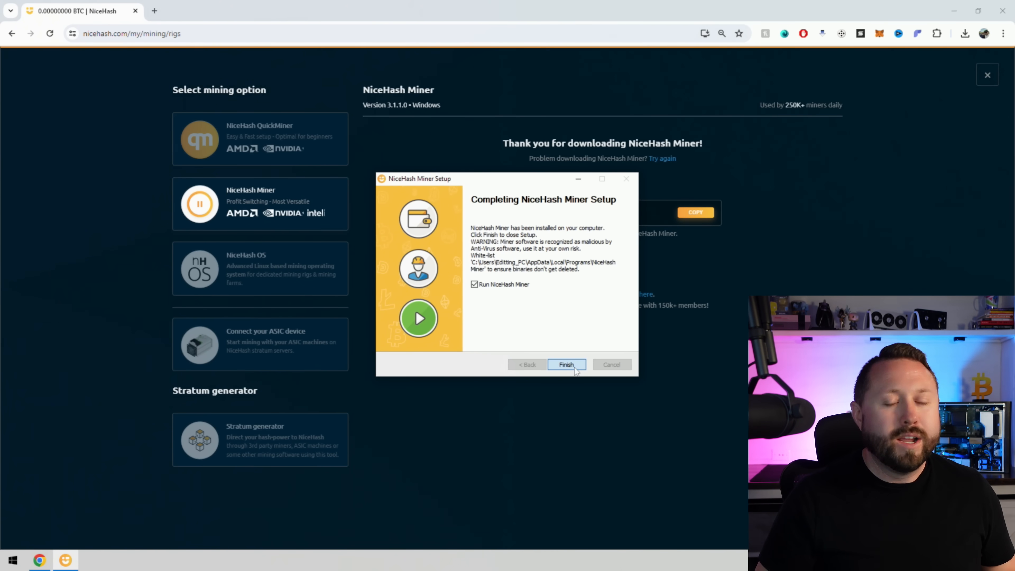
# Step: Finish setup launching NiceHash Miner, accept the terms and third-party disclaimer, and keep English
pyautogui.click(566, 364)
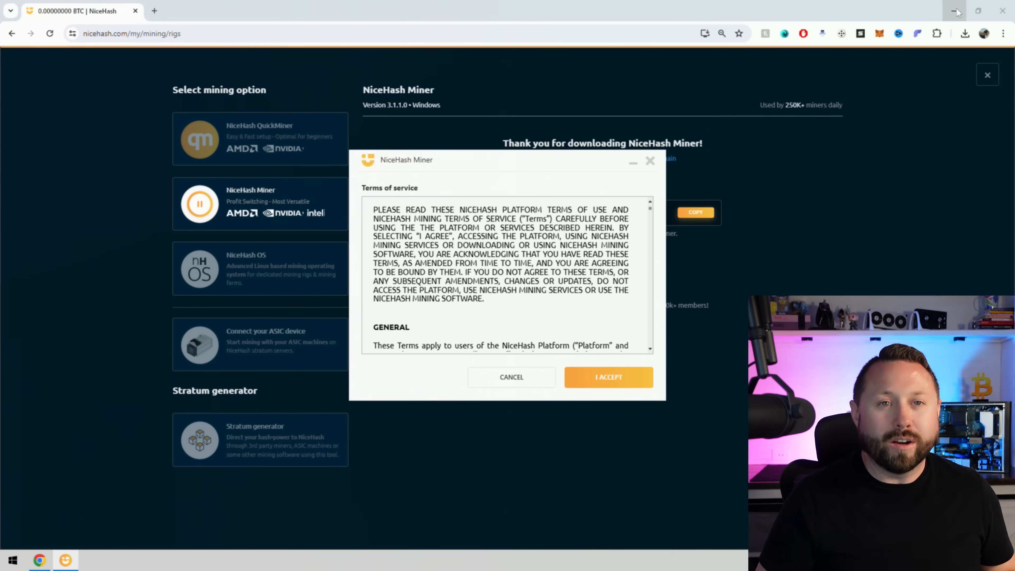
pyautogui.click(952, 12)
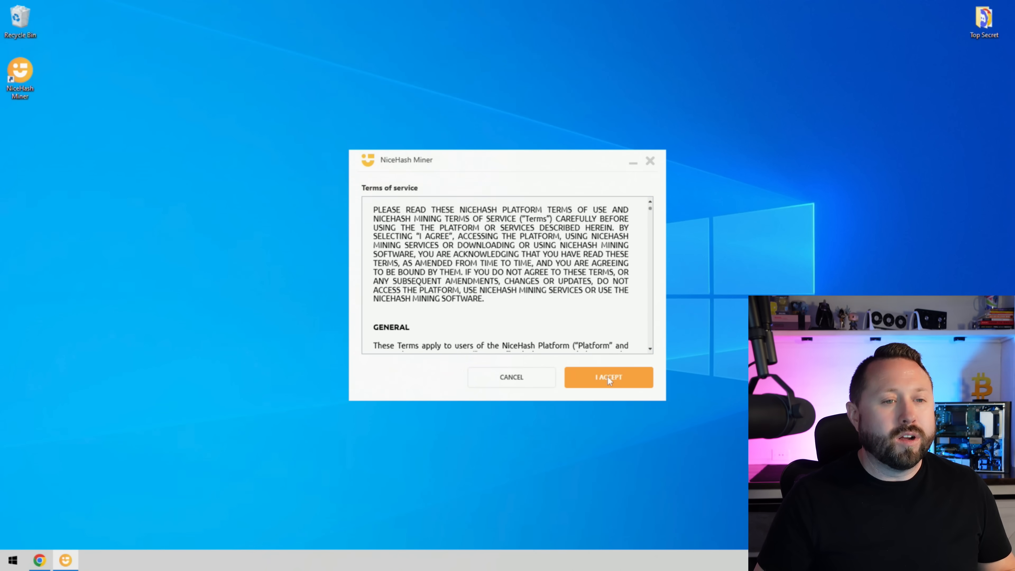
pyautogui.click(608, 377)
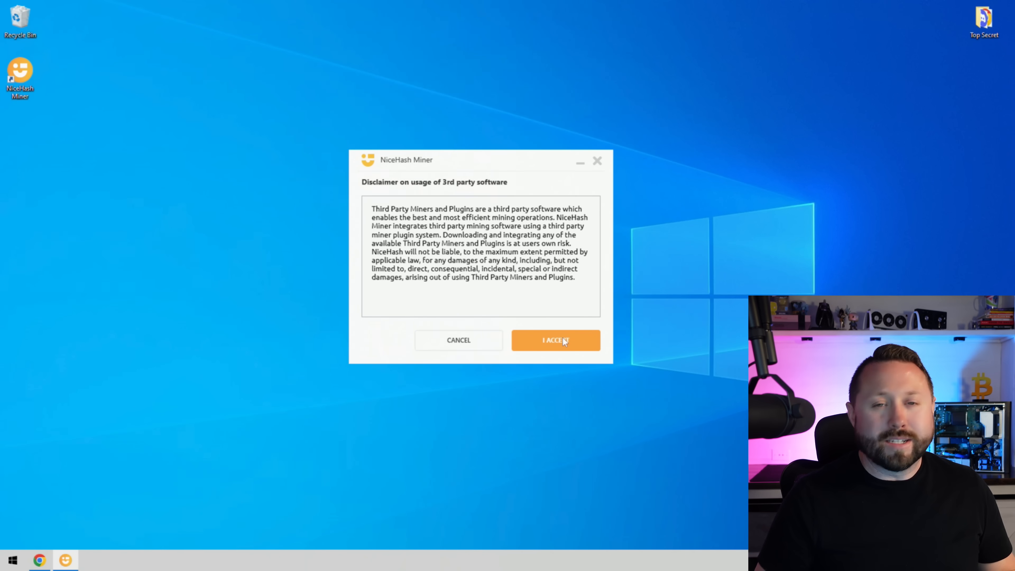
pyautogui.click(555, 340)
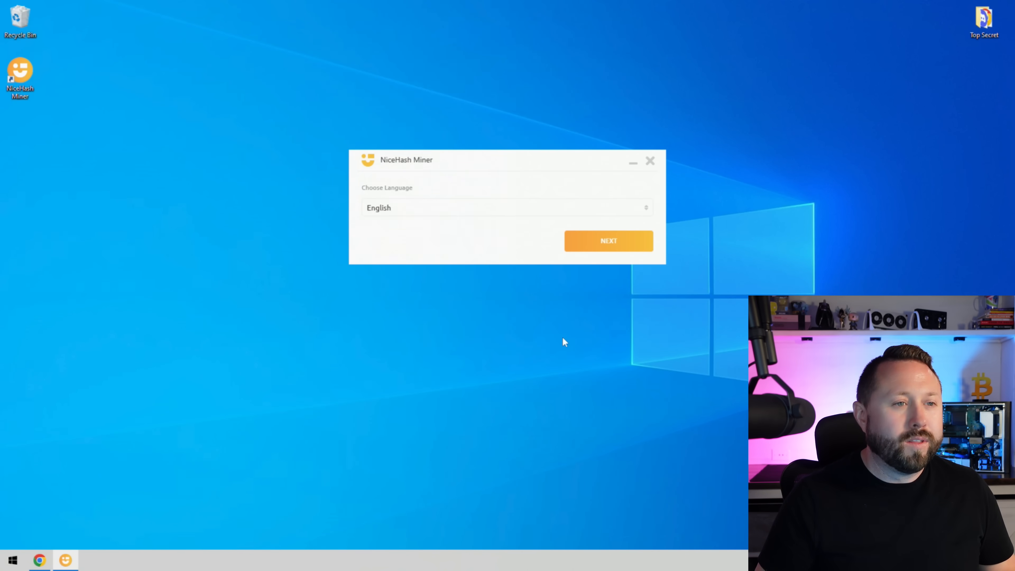
pyautogui.click(608, 240)
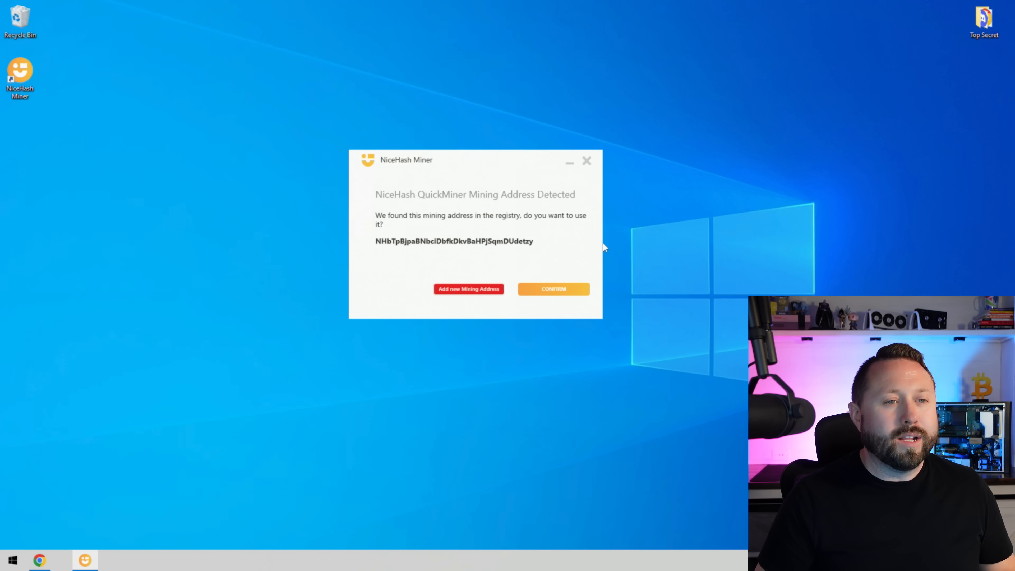
pyautogui.moveTo(526, 260)
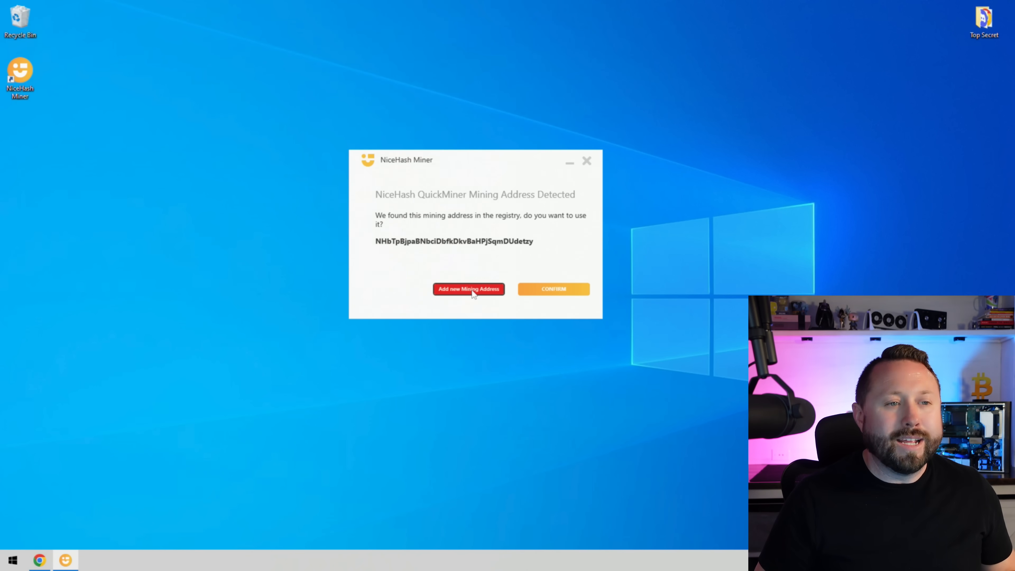
# Step: Enter the mining address manually and save it, reaching the GMiner and lolMiner disclaimer
pyautogui.click(468, 289)
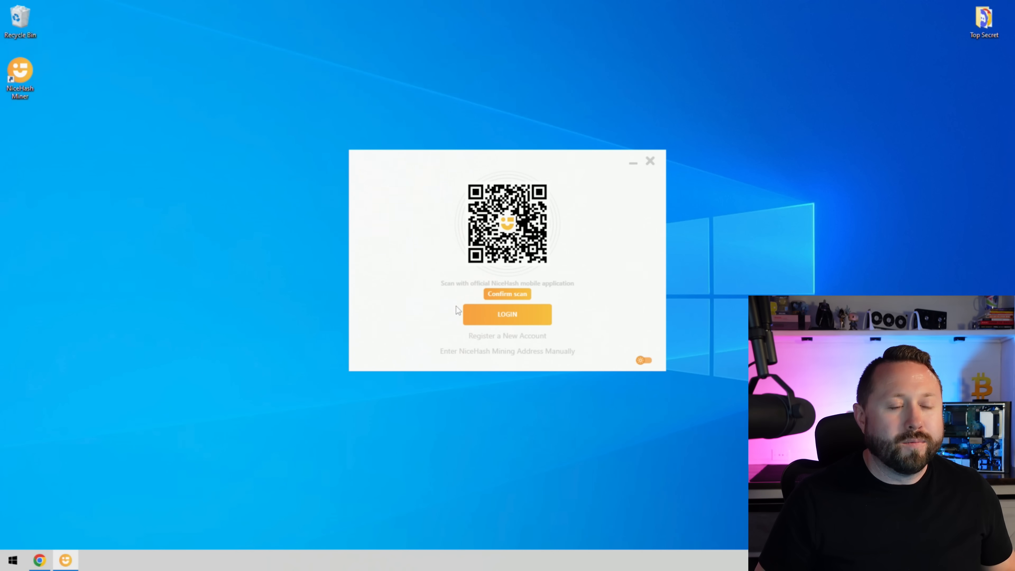
pyautogui.moveTo(568, 282)
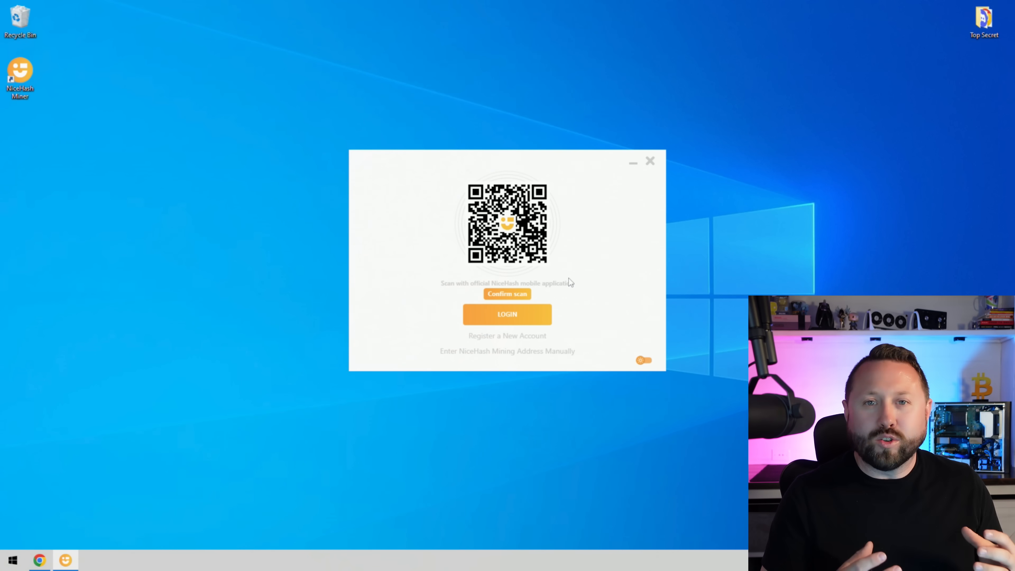
pyautogui.moveTo(560, 354)
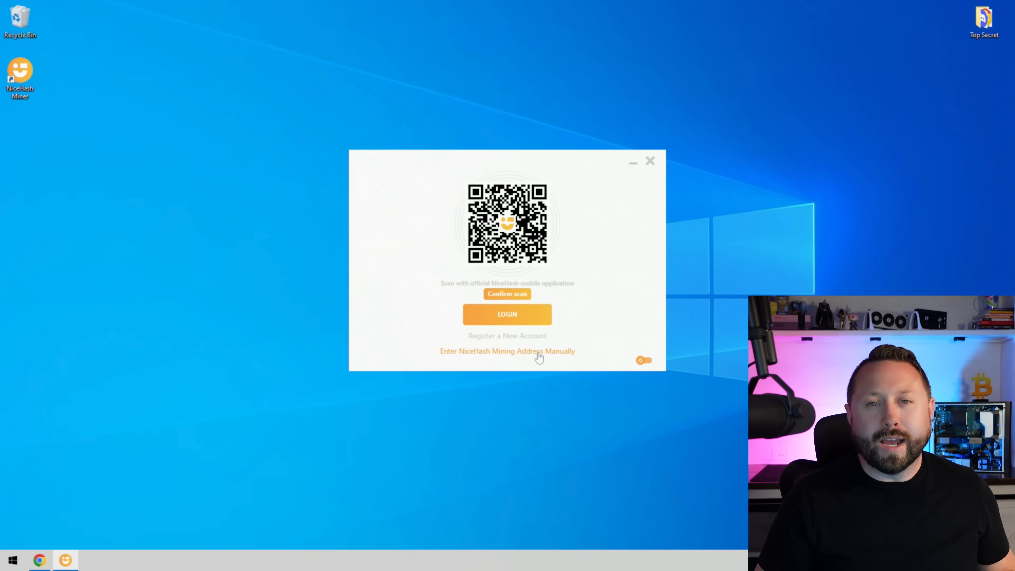
pyautogui.click(508, 351)
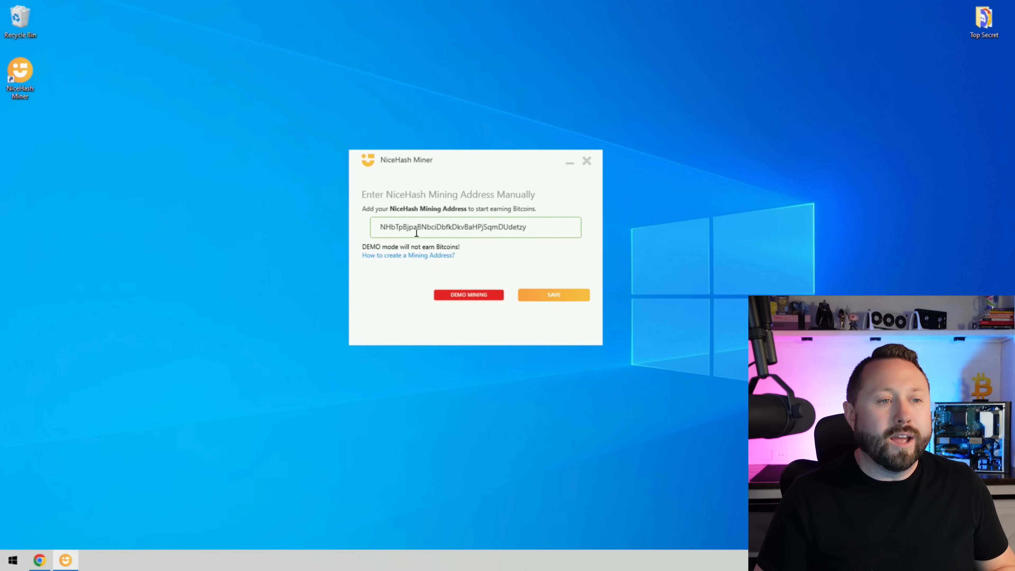
pyautogui.moveTo(531, 288)
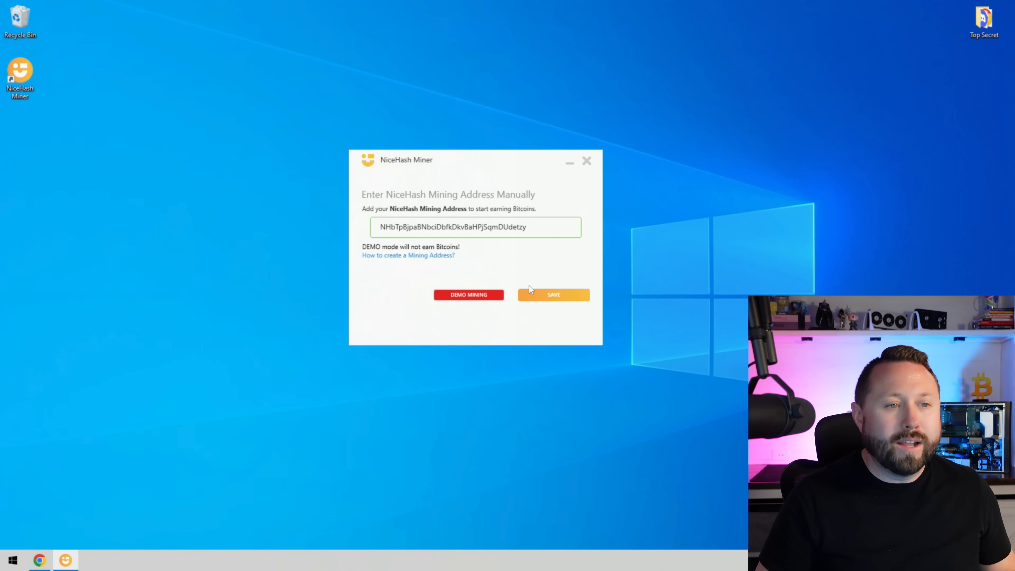
pyautogui.click(552, 294)
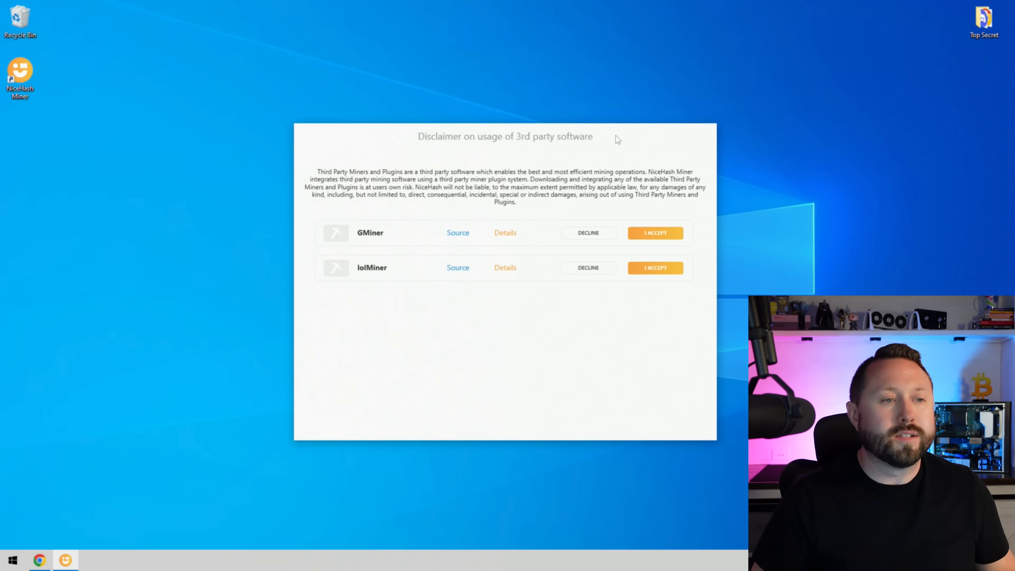
pyautogui.moveTo(609, 212)
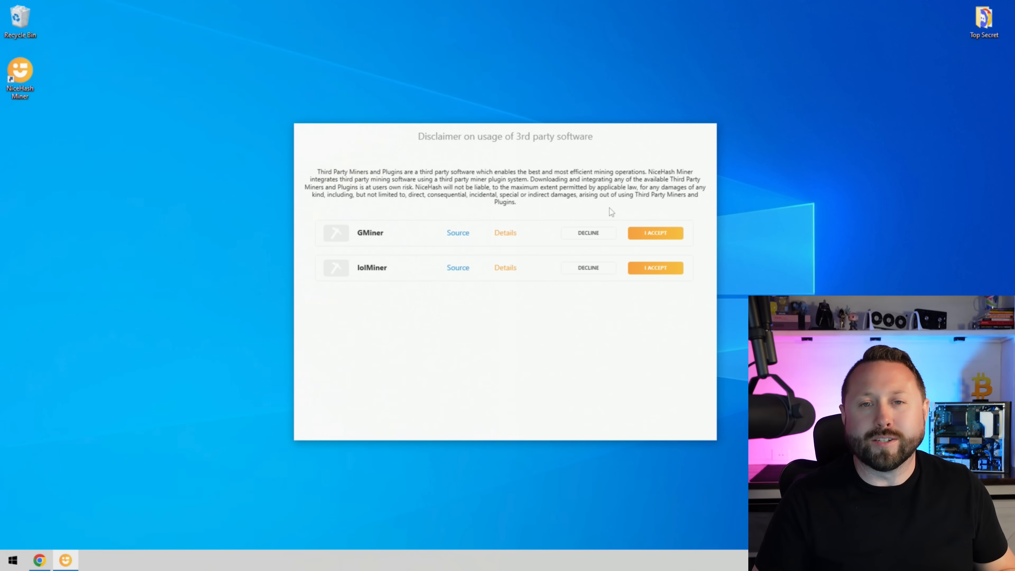
# Step: Accept the GMiner and lolMiner terms and restart NiceHash Miner to load them
pyautogui.click(655, 232)
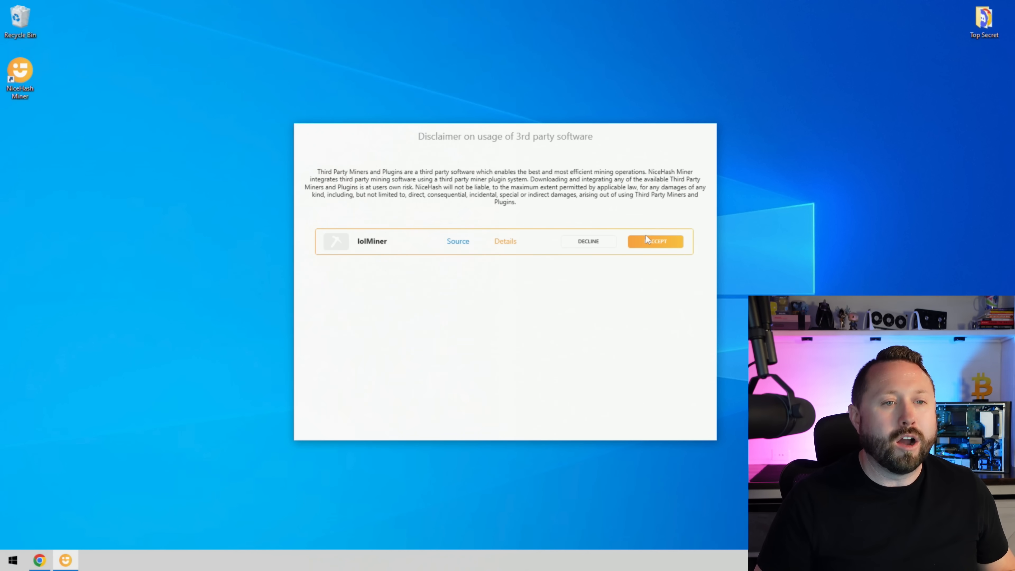
pyautogui.click(655, 241)
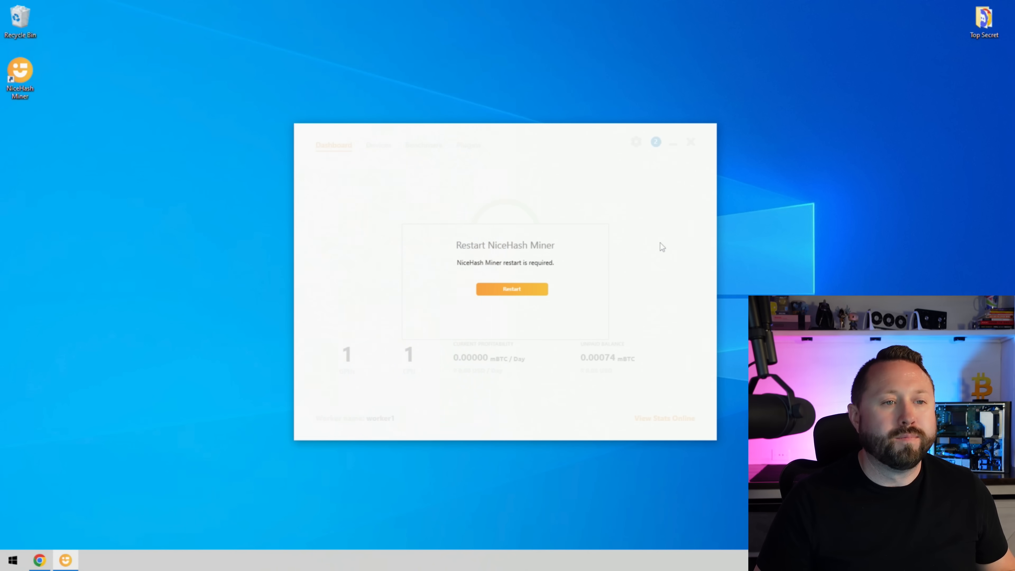
pyautogui.moveTo(536, 288)
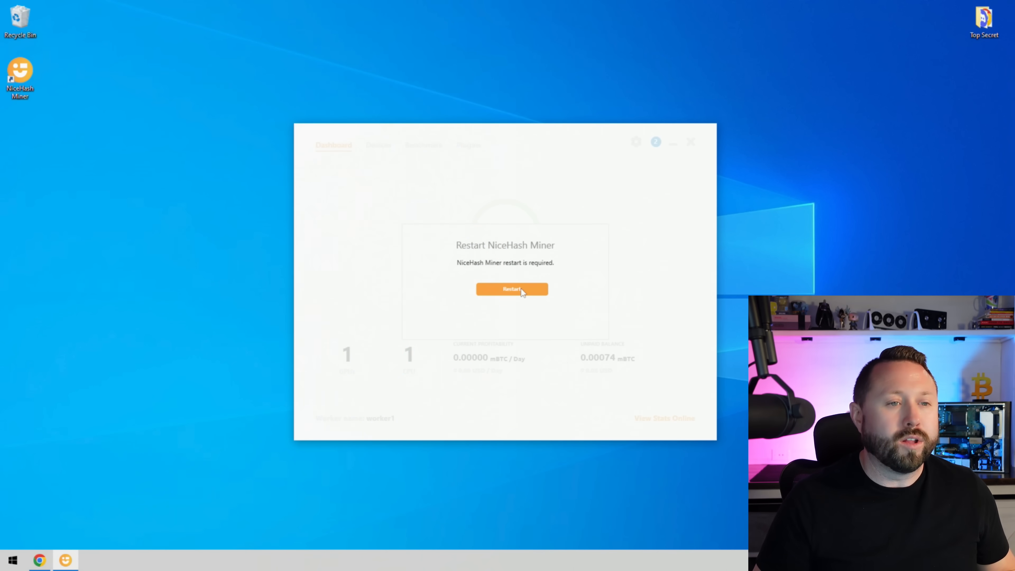
pyautogui.click(511, 289)
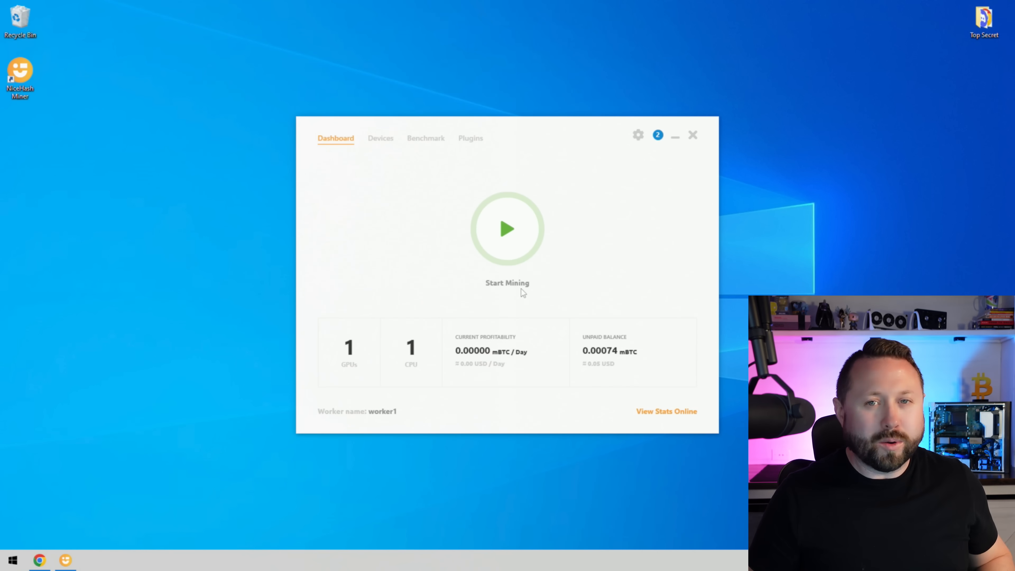
pyautogui.moveTo(509, 245)
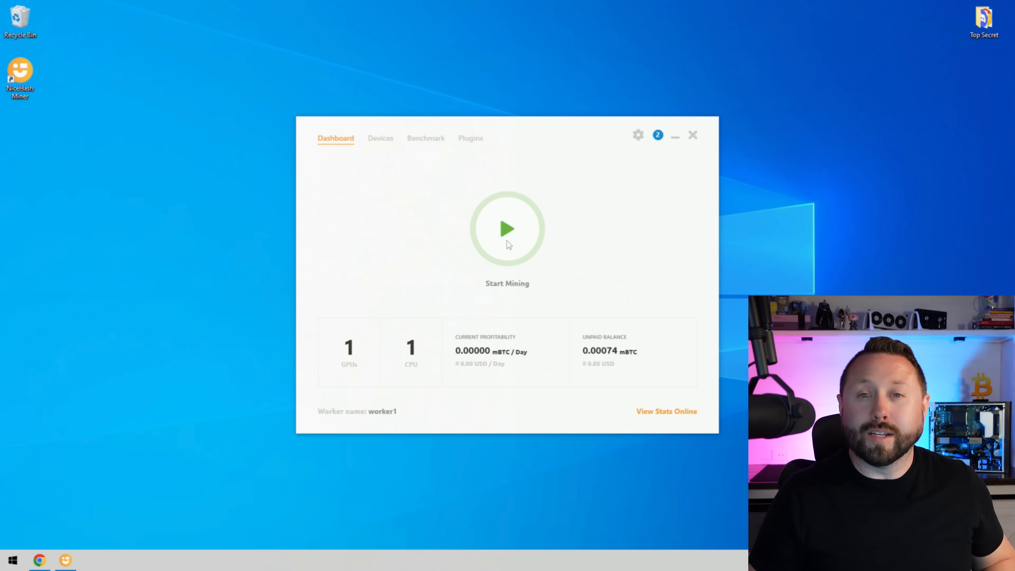
# Step: Start mining and allow lolMiner through the Windows firewall so benchmarking begins
pyautogui.click(507, 228)
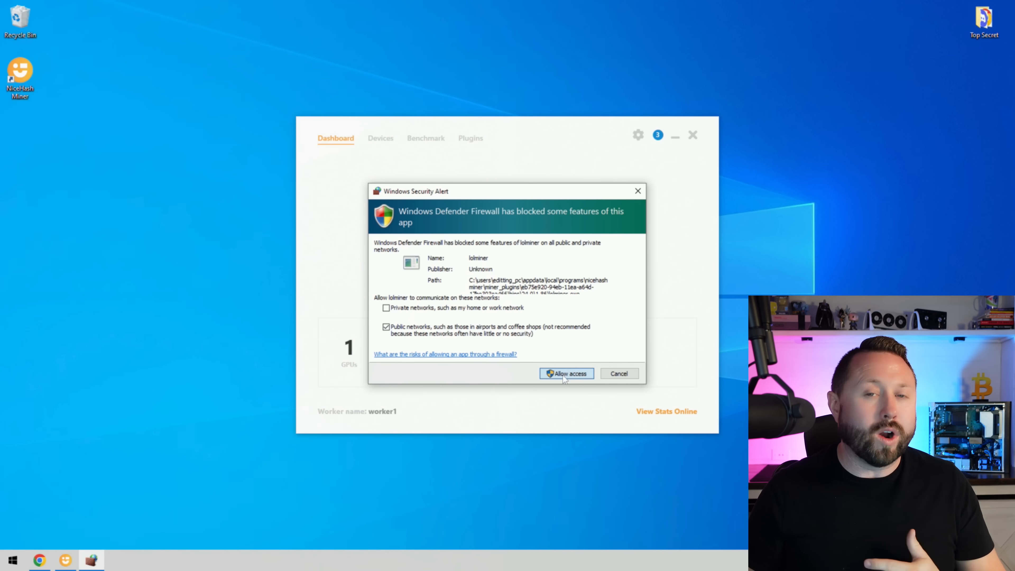
pyautogui.click(566, 373)
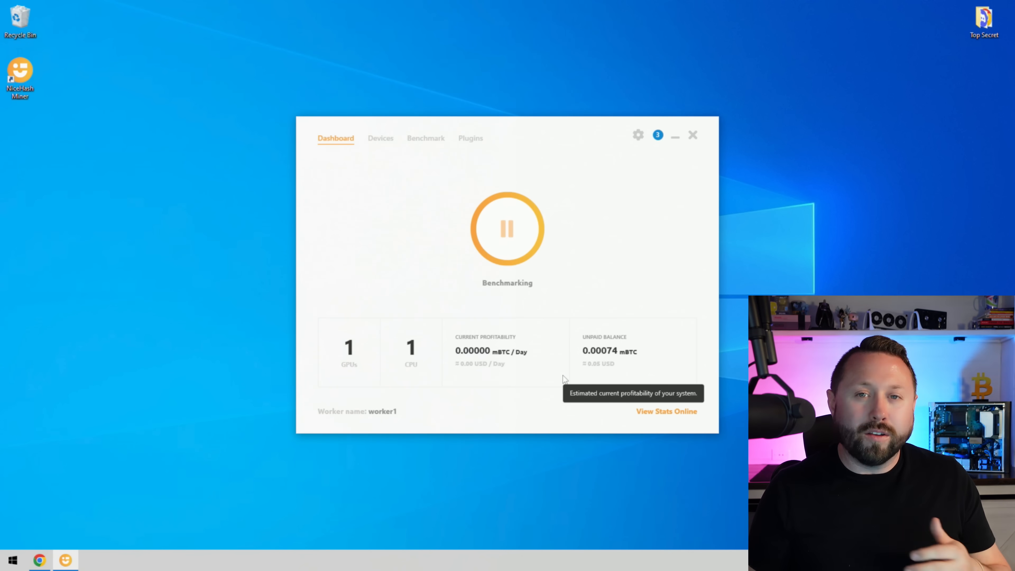
pyautogui.moveTo(389, 169)
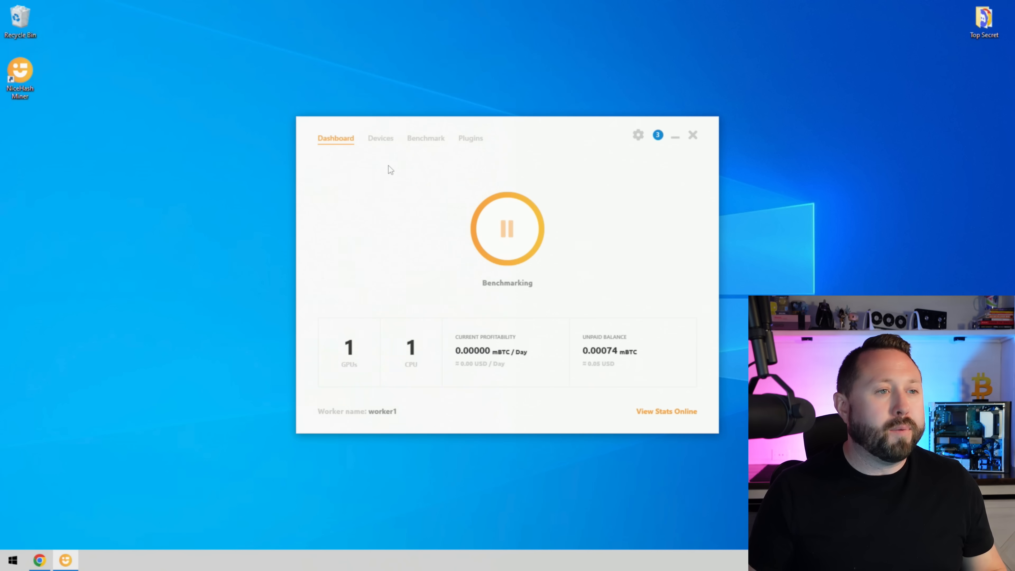
# Step: In Devices, enable mining on the Intel CPU alongside the GPU, then return to the dashboard
pyautogui.click(380, 138)
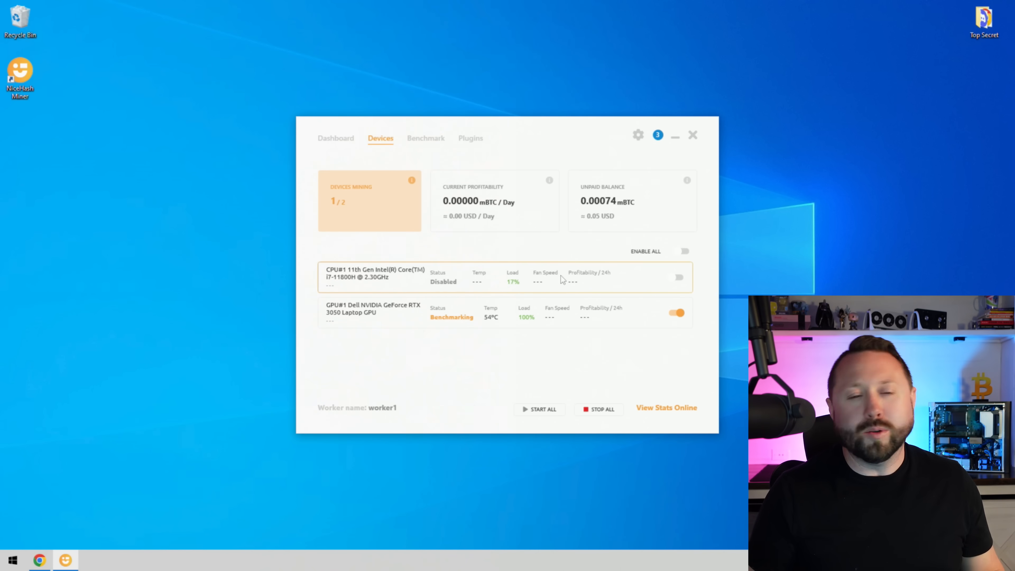
pyautogui.moveTo(672, 279)
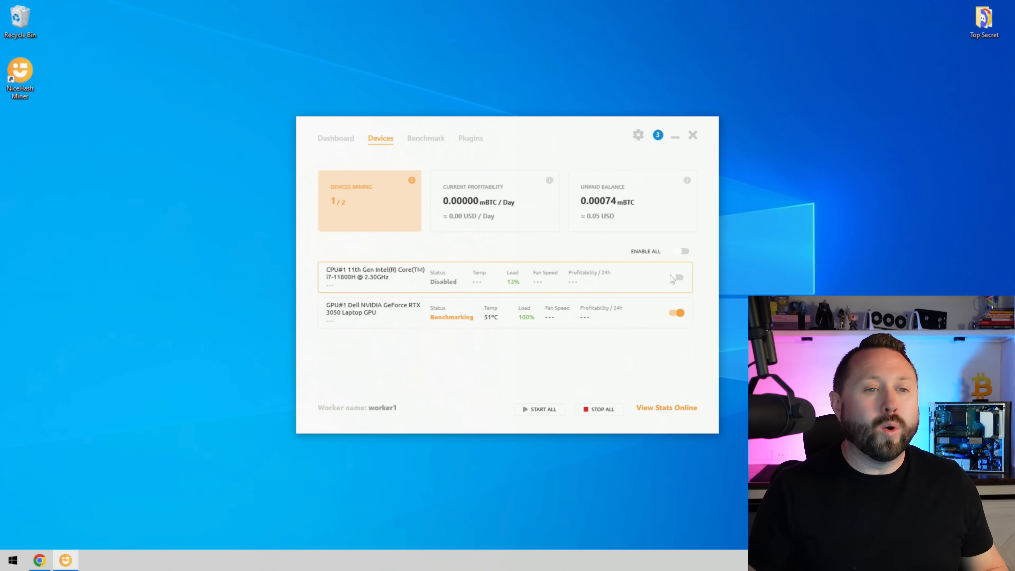
pyautogui.click(678, 278)
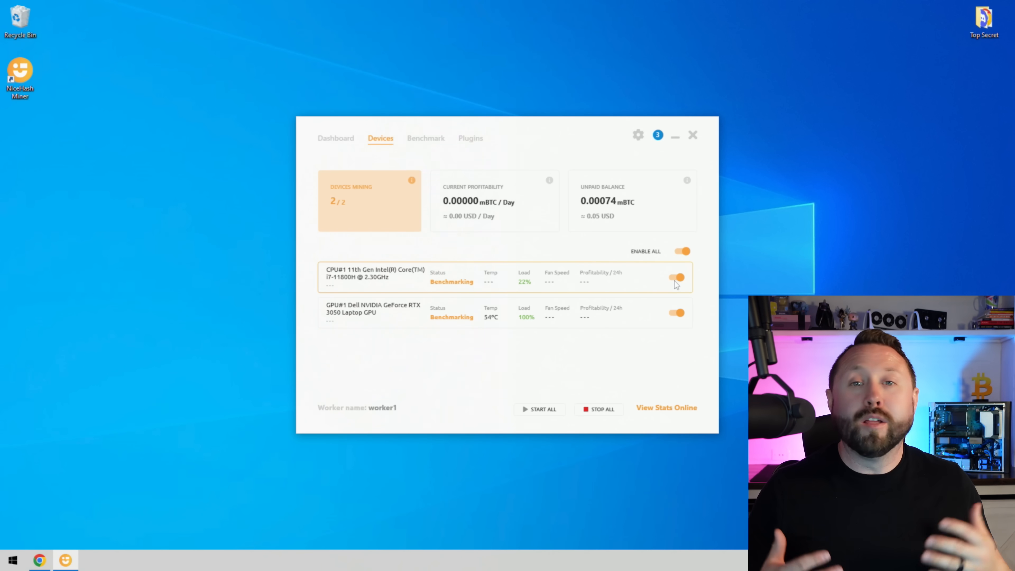
pyautogui.click(336, 138)
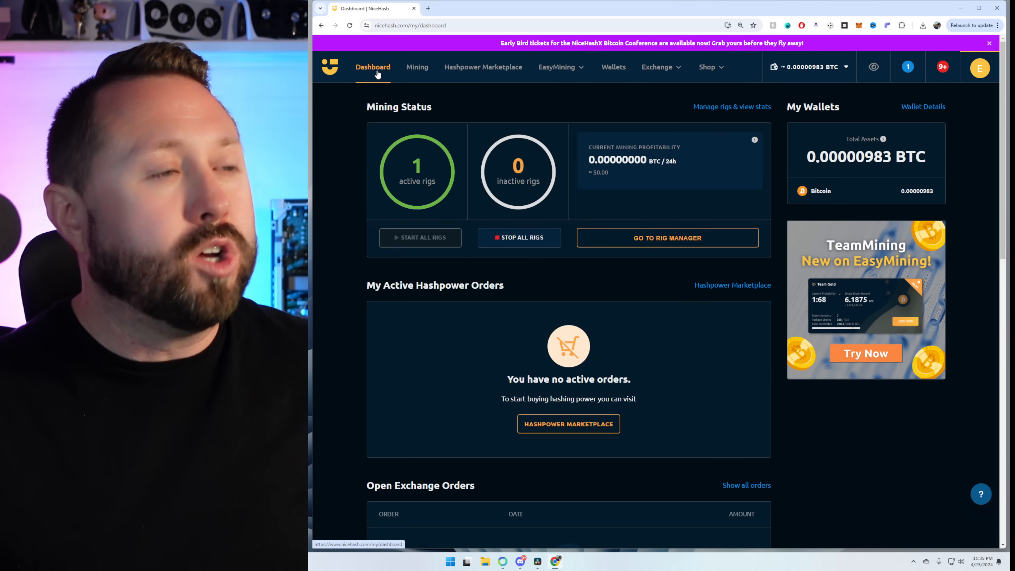
pyautogui.moveTo(417, 67)
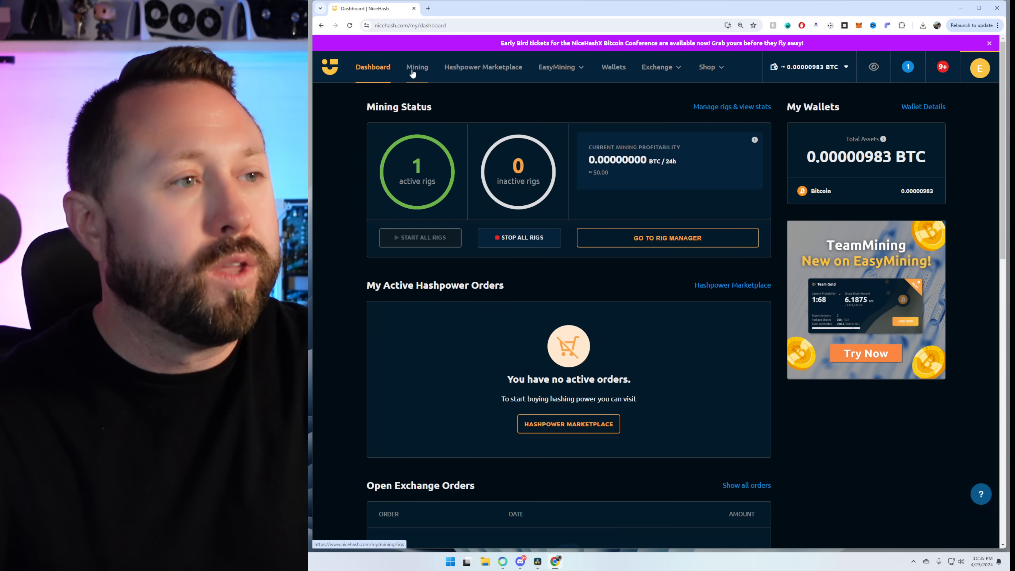
# Step: Go to the Mining rig manager and expand worker1 to show its CPU and RTX 3050 GPU
pyautogui.click(417, 67)
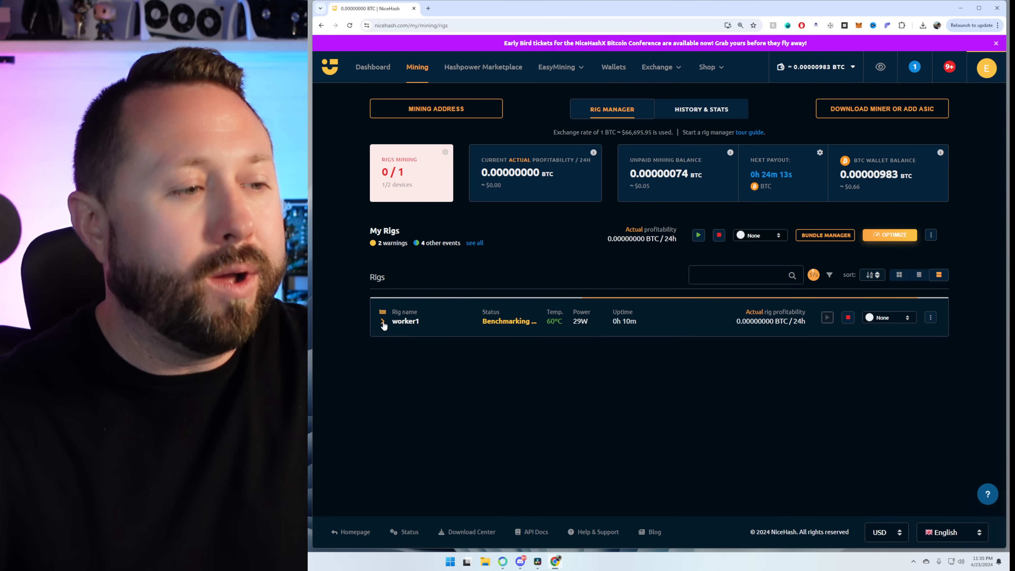
pyautogui.click(383, 321)
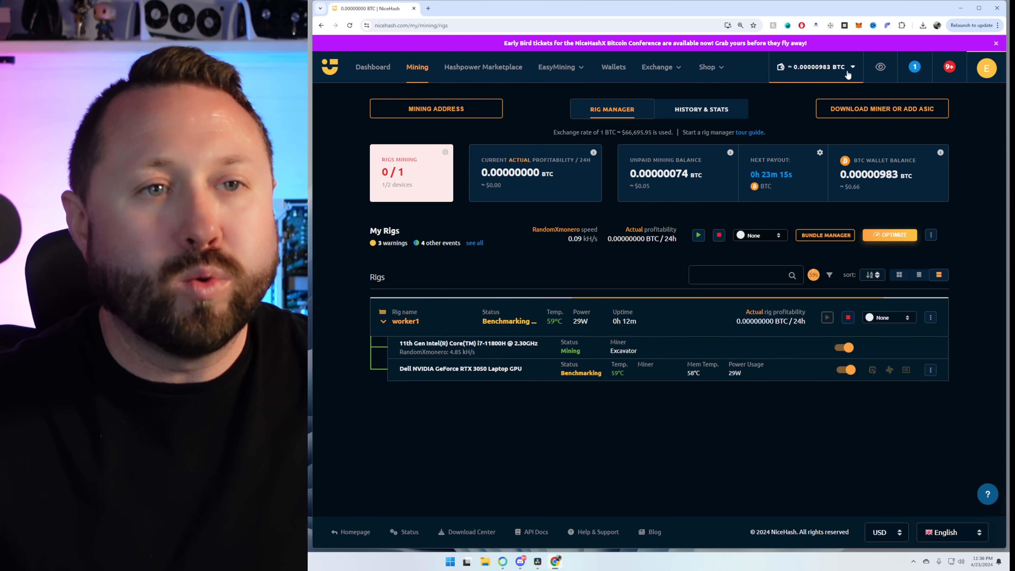
# Step: Leave the NiceHash rig manager for the Quantum Expeditions Bitcoin mining homepage
pyautogui.click(816, 67)
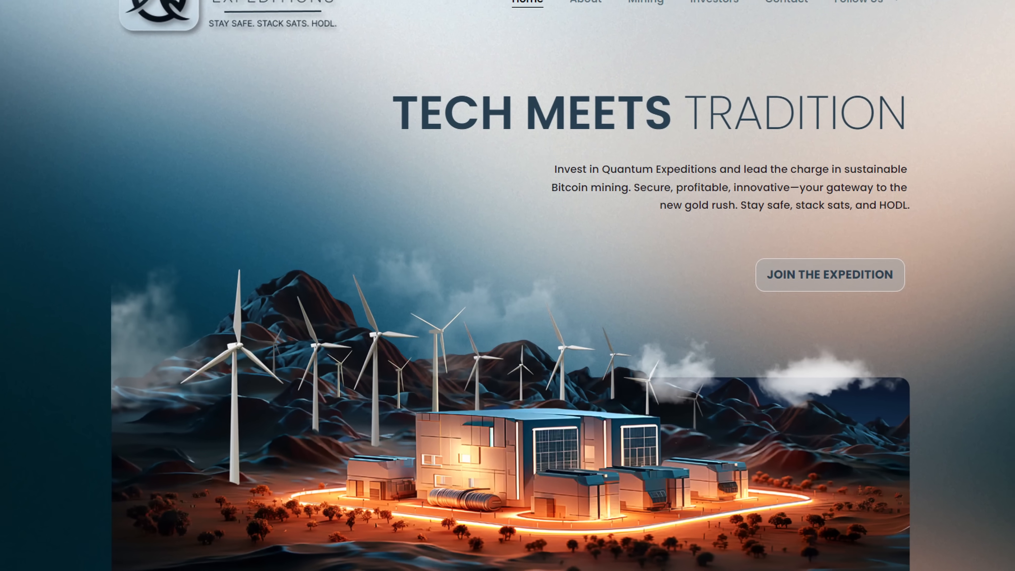
pyautogui.scroll(3)
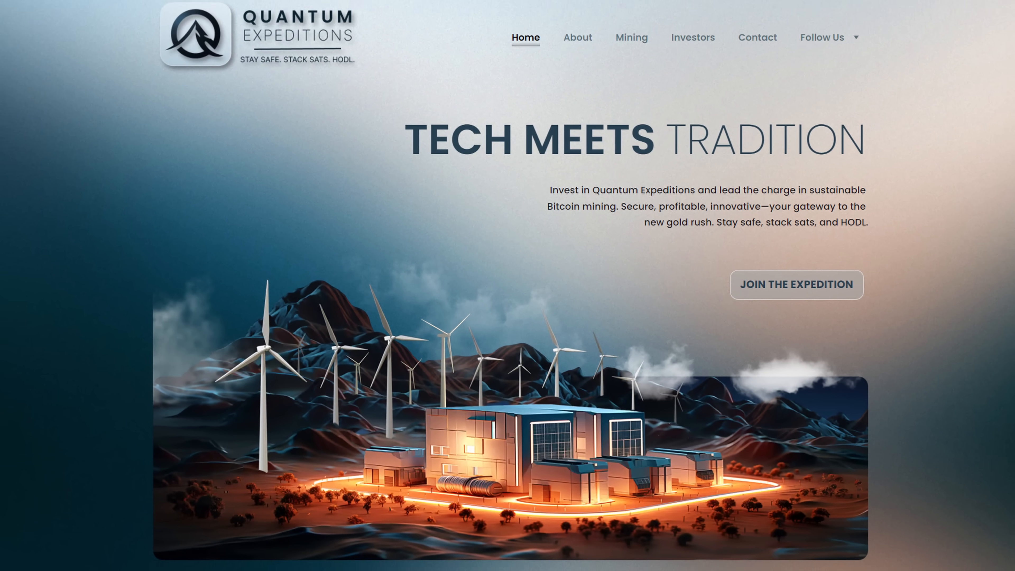
# Step: From Meet the Team, go to the Invest in Quantum Expeditions page and play its promo video
pyautogui.scroll(-3)
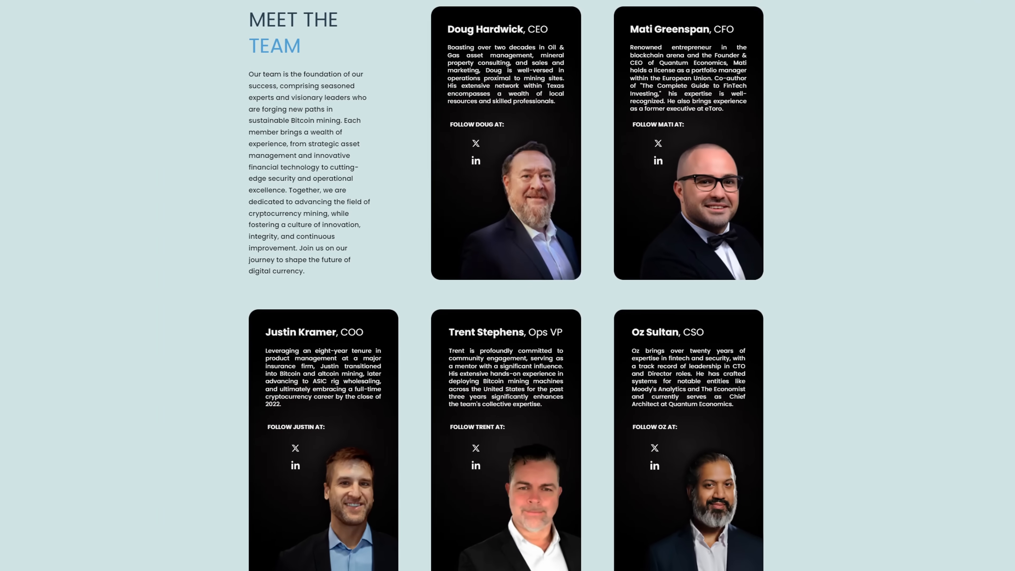
pyautogui.click(693, 45)
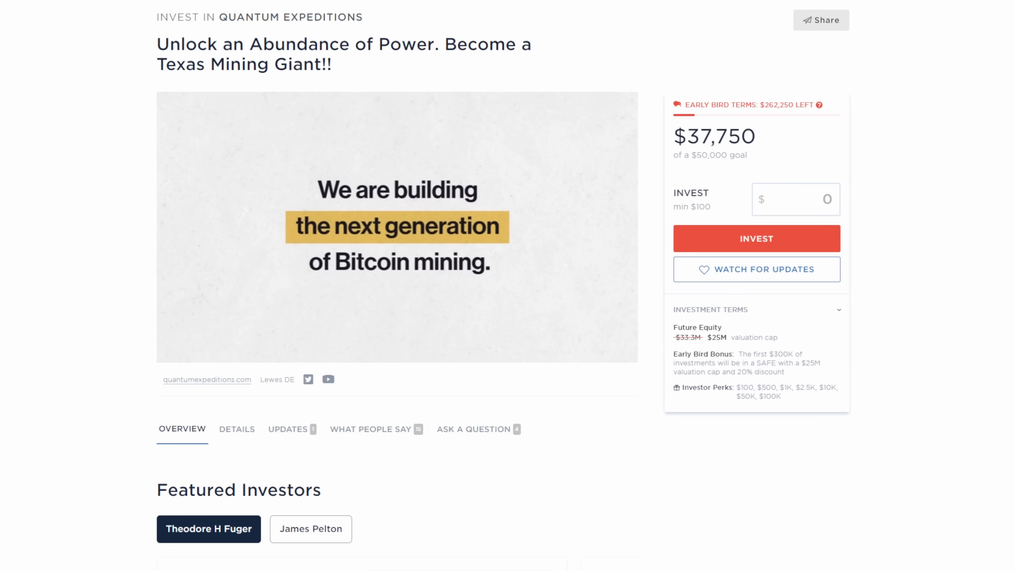
pyautogui.click(397, 227)
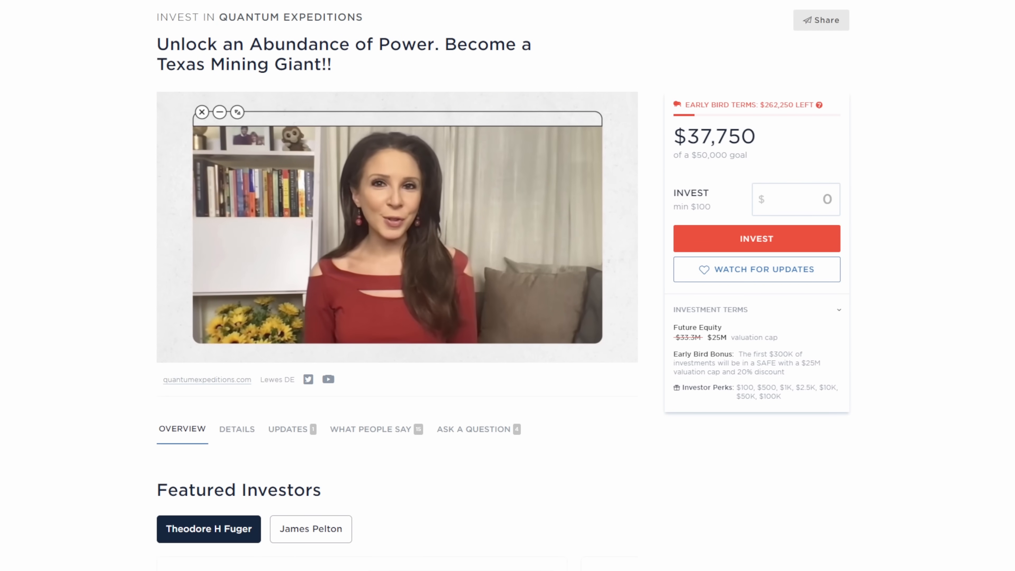